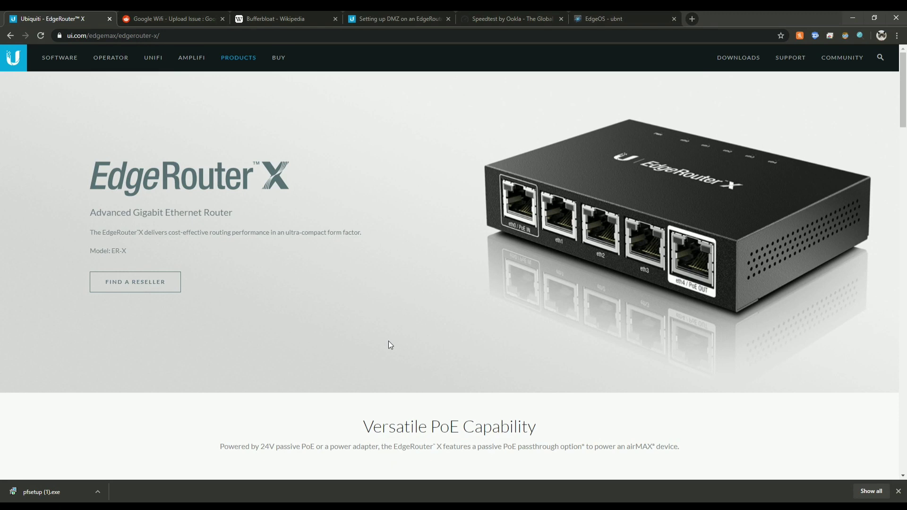
{"action": "mouse_move", "coordinate": [394, 340]}
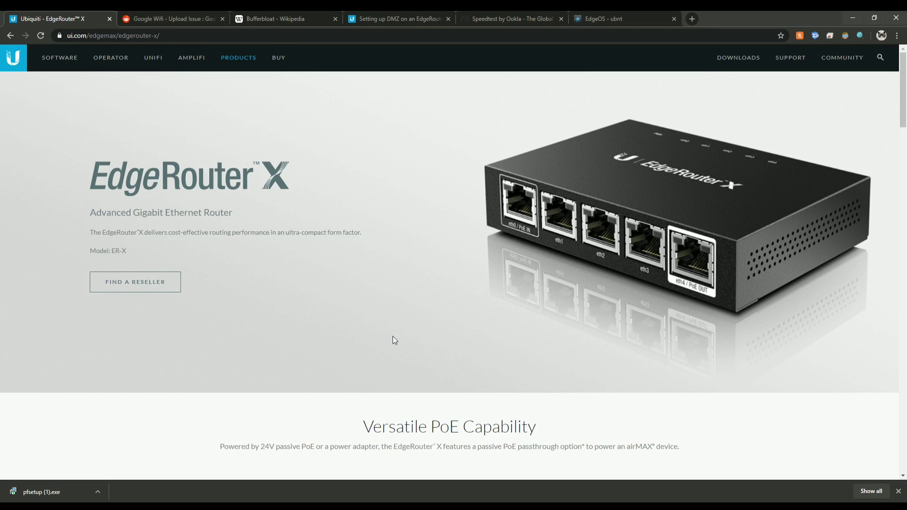
{"action": "mouse_move", "coordinate": [401, 373]}
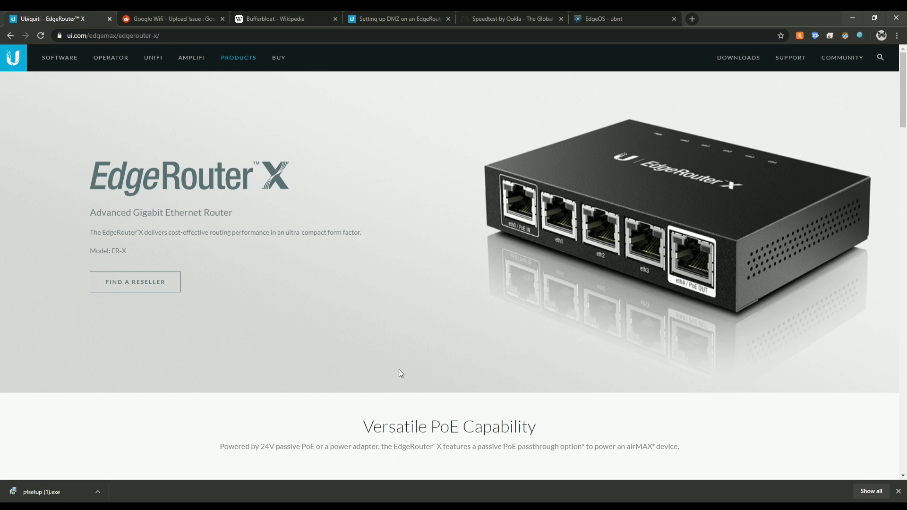
{"action": "mouse_move", "coordinate": [347, 307]}
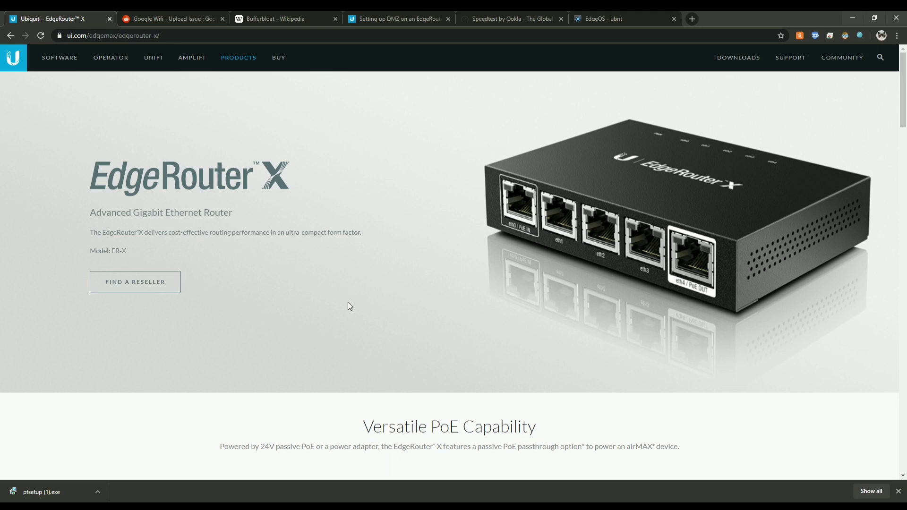
{"action": "mouse_move", "coordinate": [355, 283]}
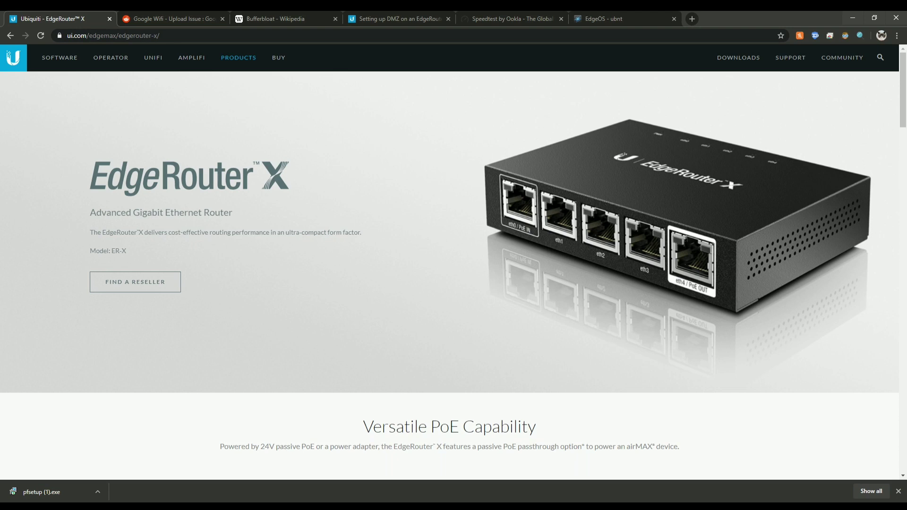
{"action": "mouse_move", "coordinate": [350, 244]}
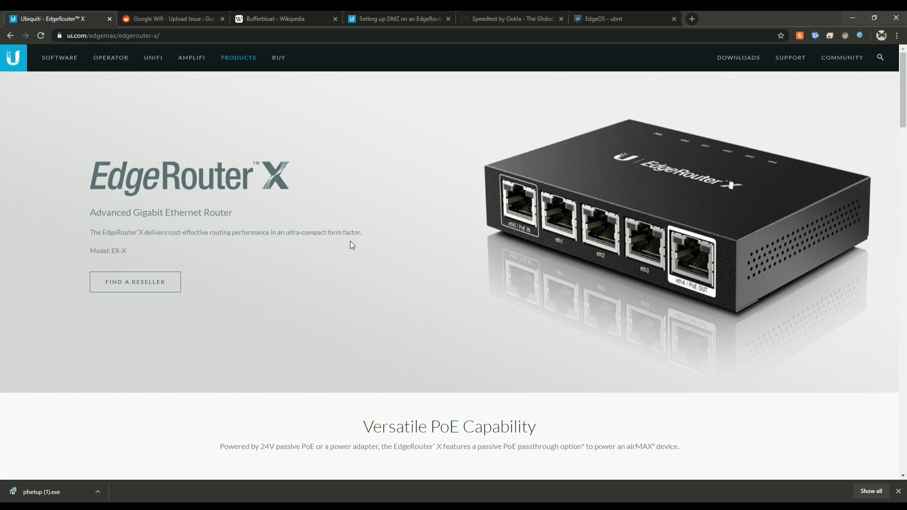
{"action": "mouse_move", "coordinate": [878, 264]}
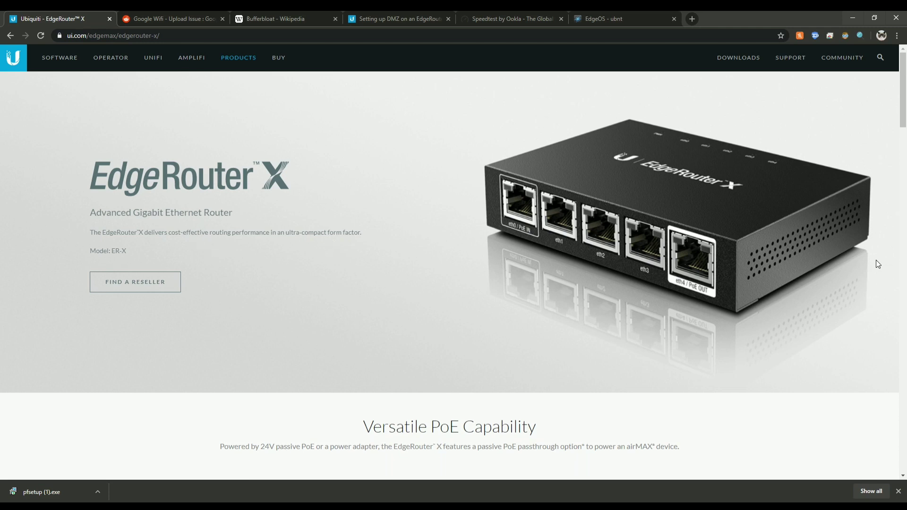
{"action": "mouse_move", "coordinate": [467, 237]}
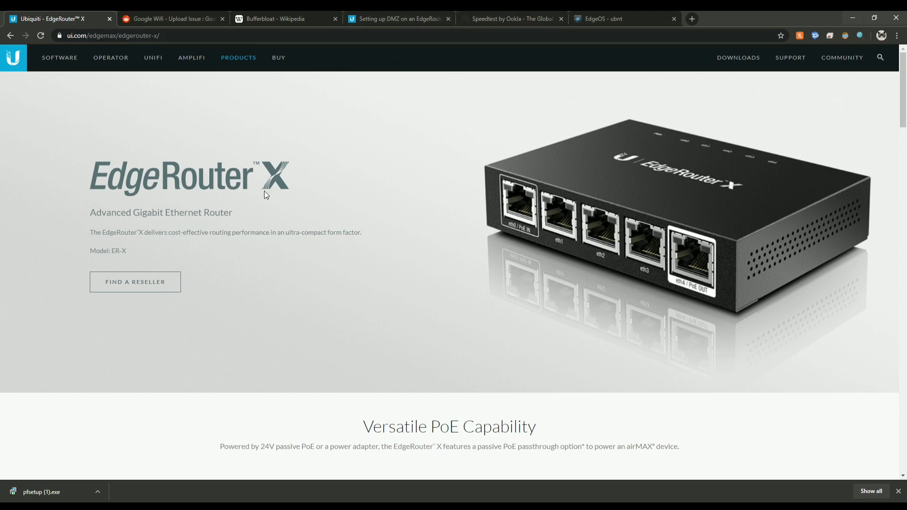
{"action": "mouse_move", "coordinate": [124, 222]}
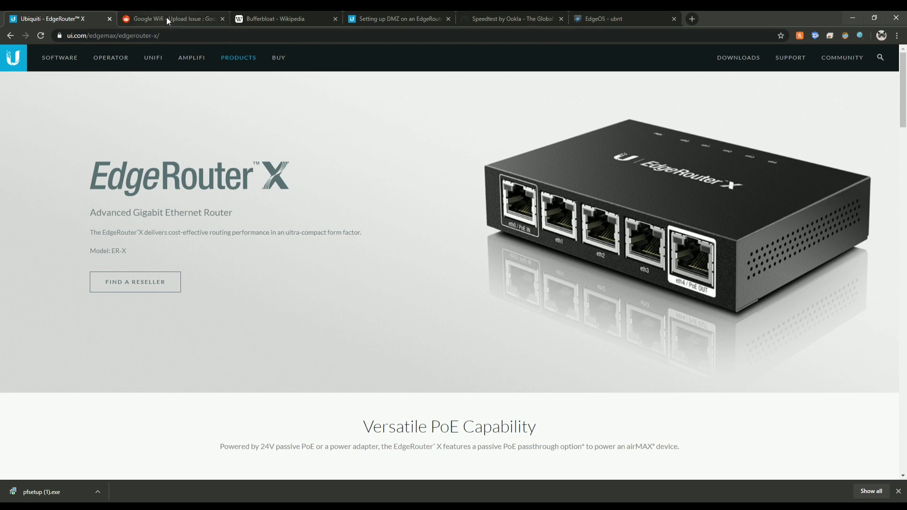
- Read the Reddit upload-issue thread, highlighting the problem description and the traffic-shaping reply
{"action": "left_click", "coordinate": [171, 19]}
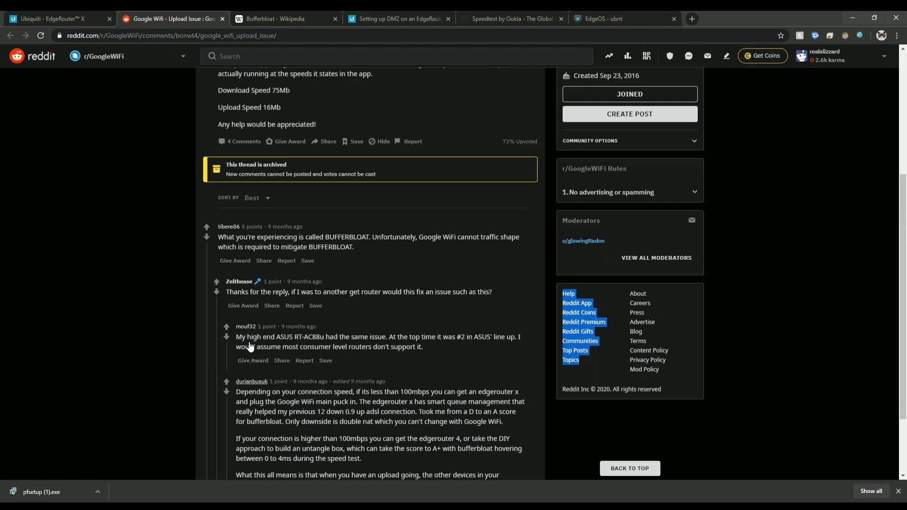
{"action": "scroll", "scroll_direction": "up", "scroll_amount": 3}
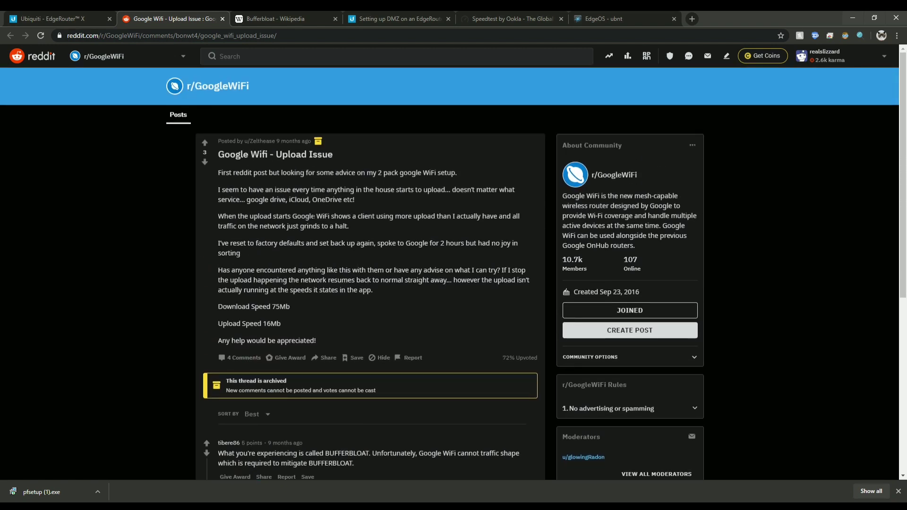
{"action": "scroll", "scroll_direction": "down", "scroll_amount": 3}
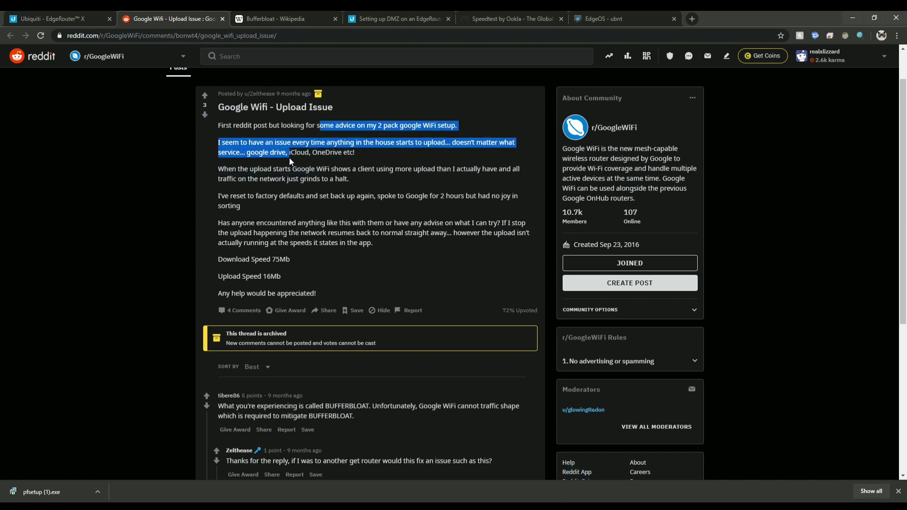
{"action": "left_click_drag", "start_coordinate": [289, 161], "coordinate": [347, 173]}
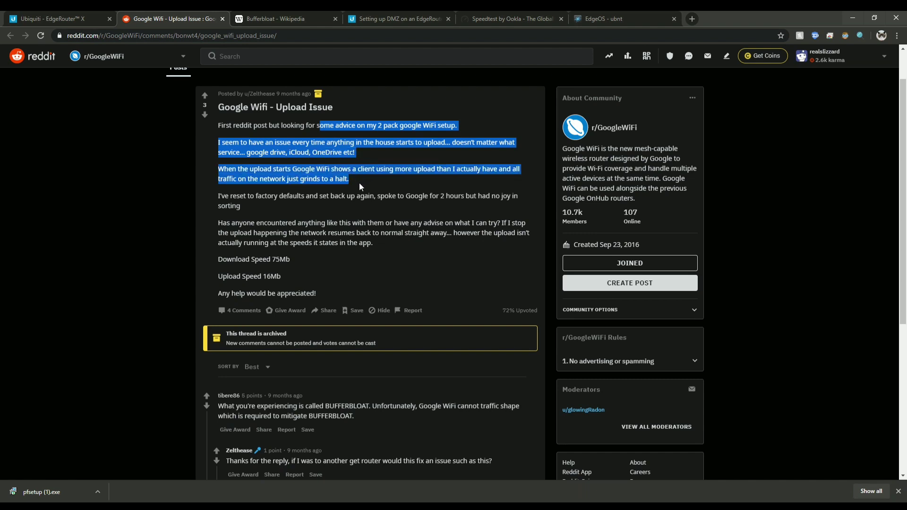
{"action": "scroll", "scroll_direction": "down", "scroll_amount": 3}
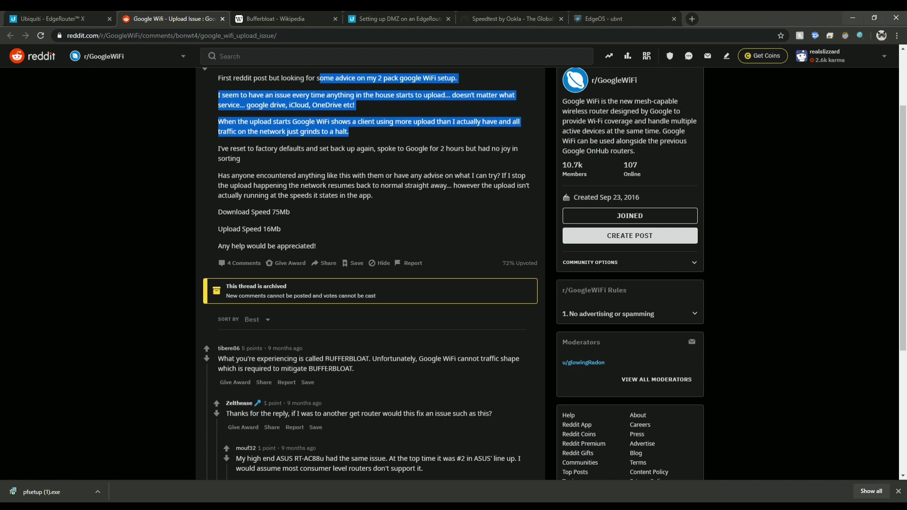
{"action": "double_click", "coordinate": [347, 358]}
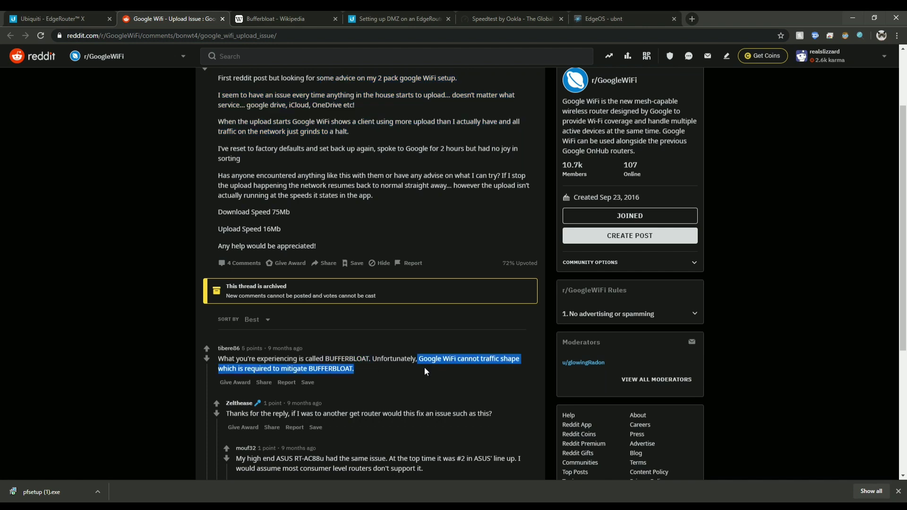
{"action": "mouse_move", "coordinate": [426, 379]}
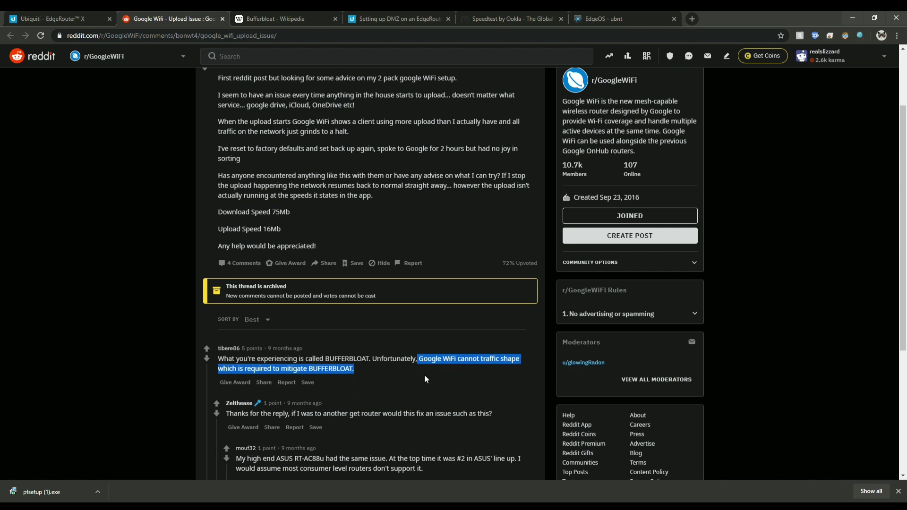
{"action": "mouse_move", "coordinate": [419, 404]}
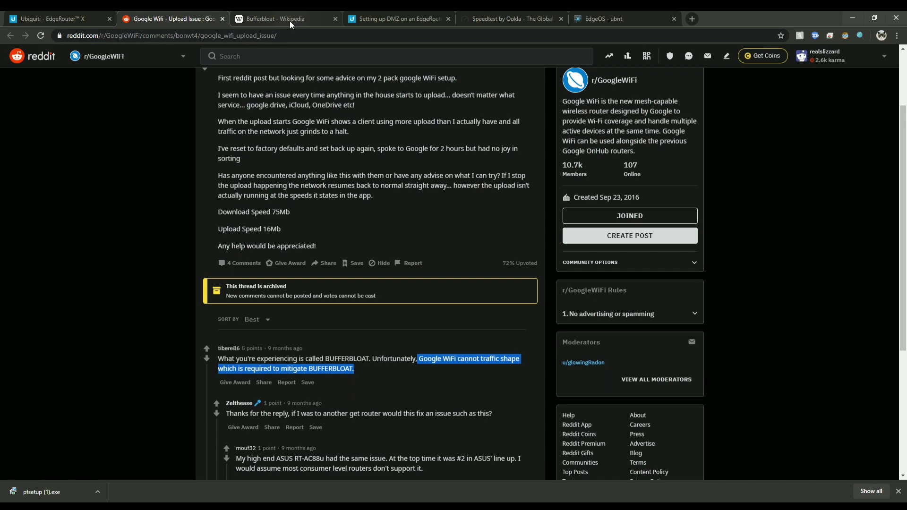
- Switch to the Wikipedia Bufferbloat article tab
{"action": "left_click", "coordinate": [284, 18]}
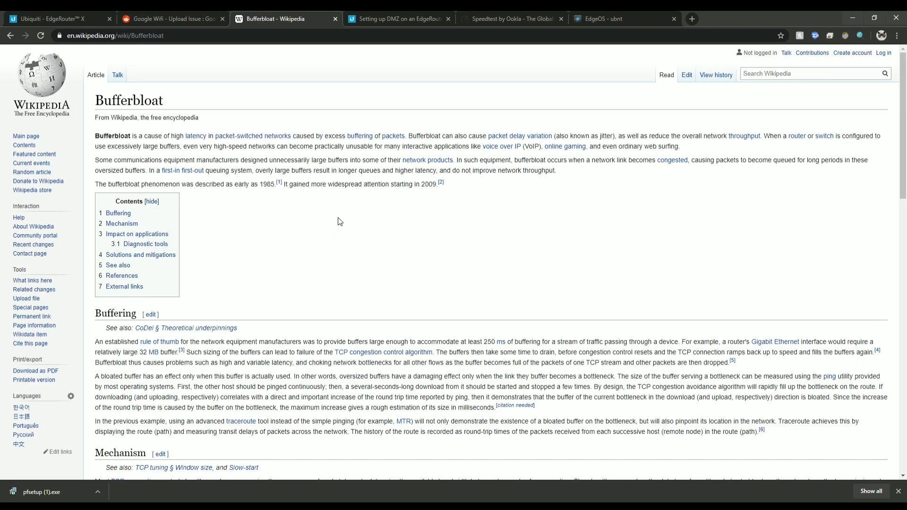
{"action": "mouse_move", "coordinate": [137, 140]}
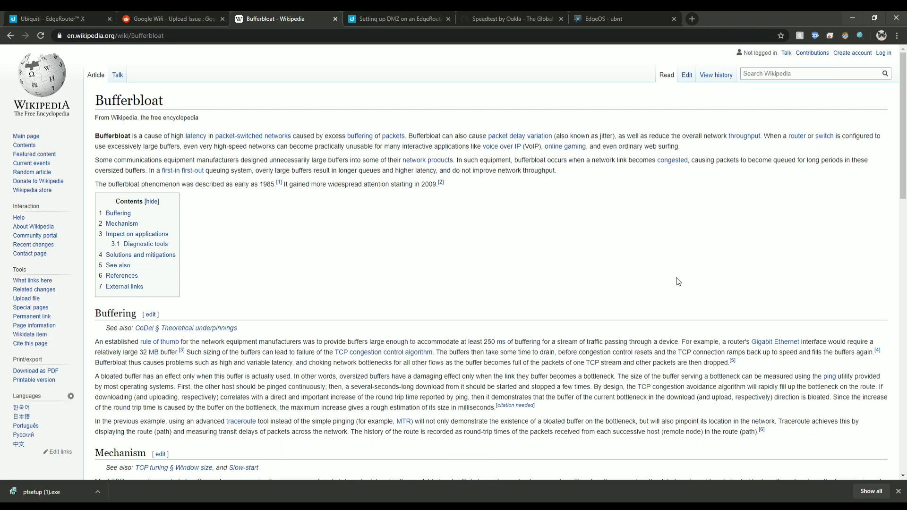
{"action": "mouse_move", "coordinate": [665, 265]}
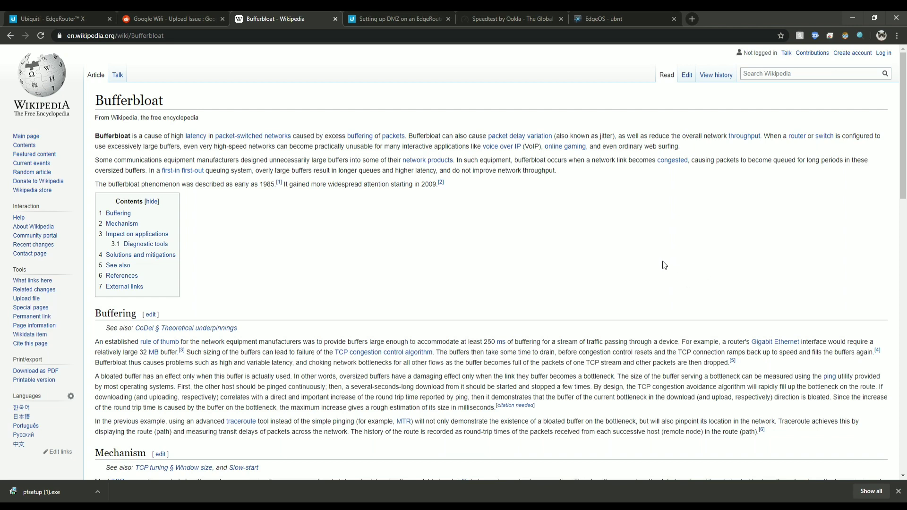
{"action": "mouse_move", "coordinate": [656, 249]}
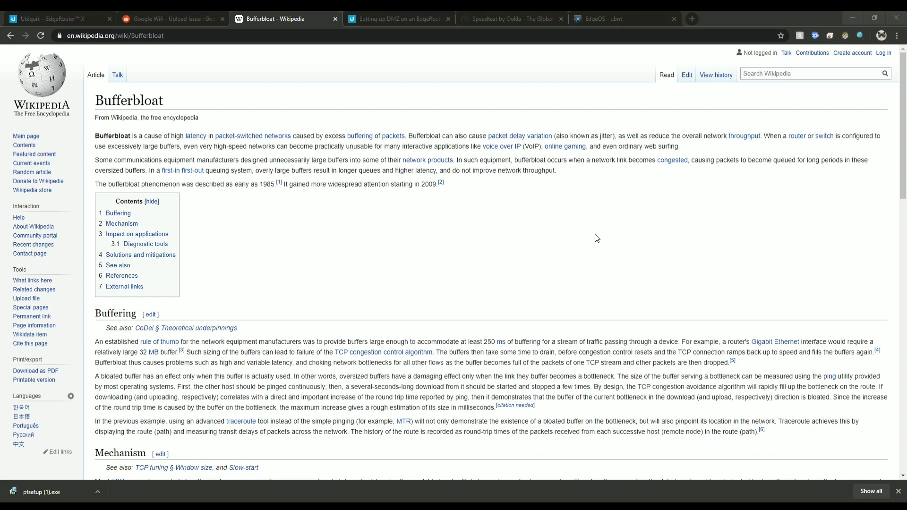
{"action": "mouse_move", "coordinate": [673, 230]}
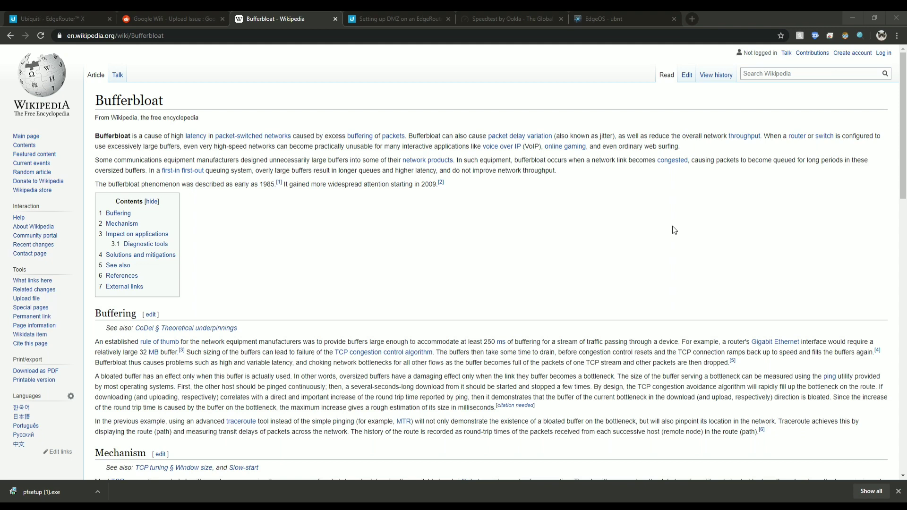
- Back on Reddit, highlight 'The edgerouter x' in the smart queue management comment
{"action": "left_click", "coordinate": [172, 19]}
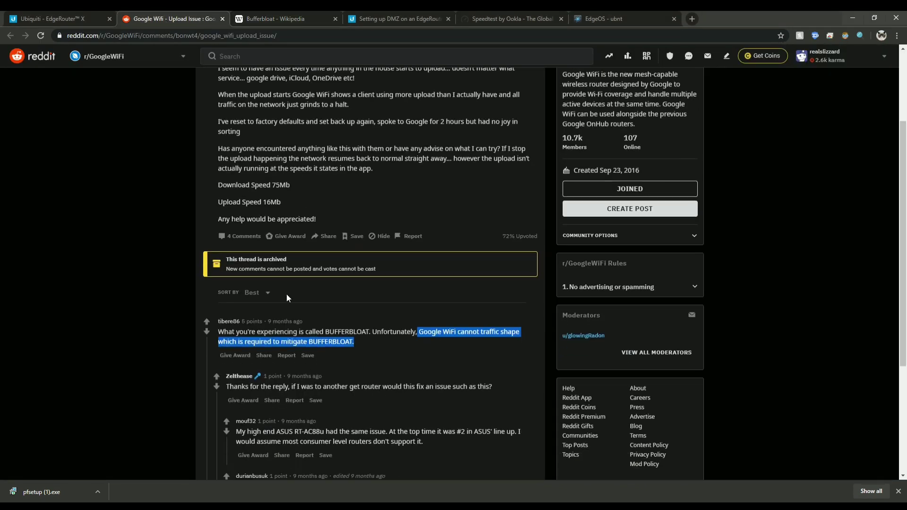
{"action": "scroll", "scroll_direction": "down", "scroll_amount": 3}
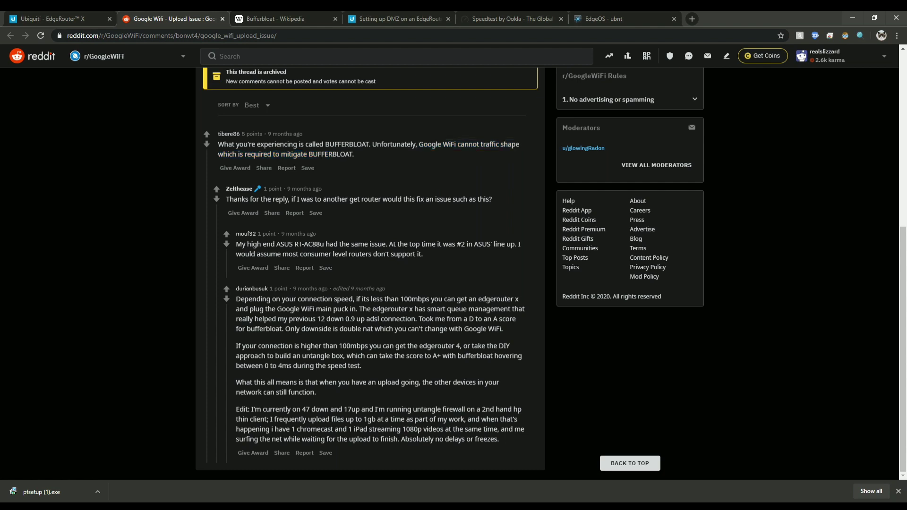
{"action": "mouse_move", "coordinate": [382, 318]}
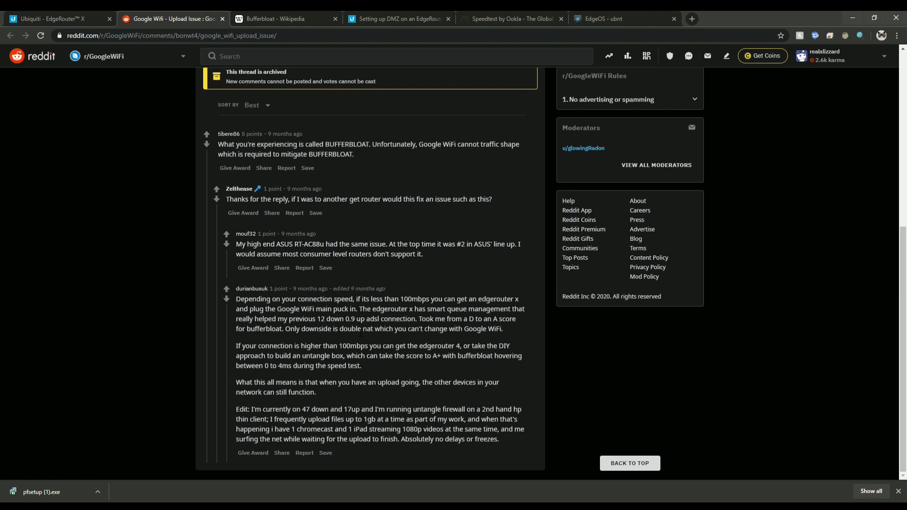
{"action": "left_click_drag", "start_coordinate": [359, 309], "coordinate": [423, 309]}
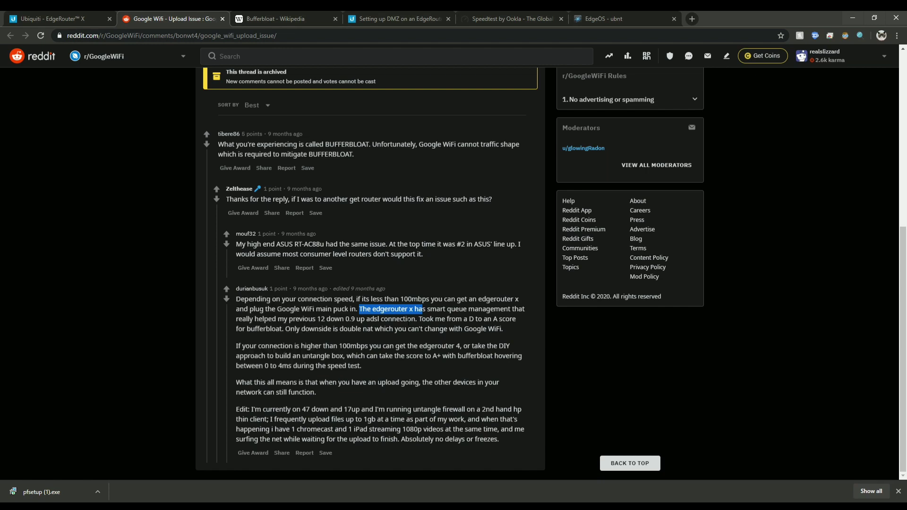
{"action": "left_click", "coordinate": [412, 325]}
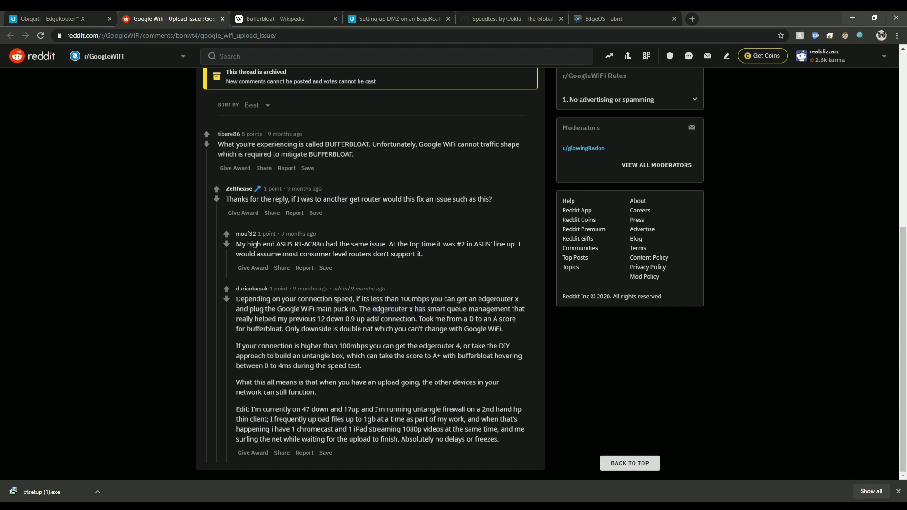
{"action": "double_click", "coordinate": [409, 310]}
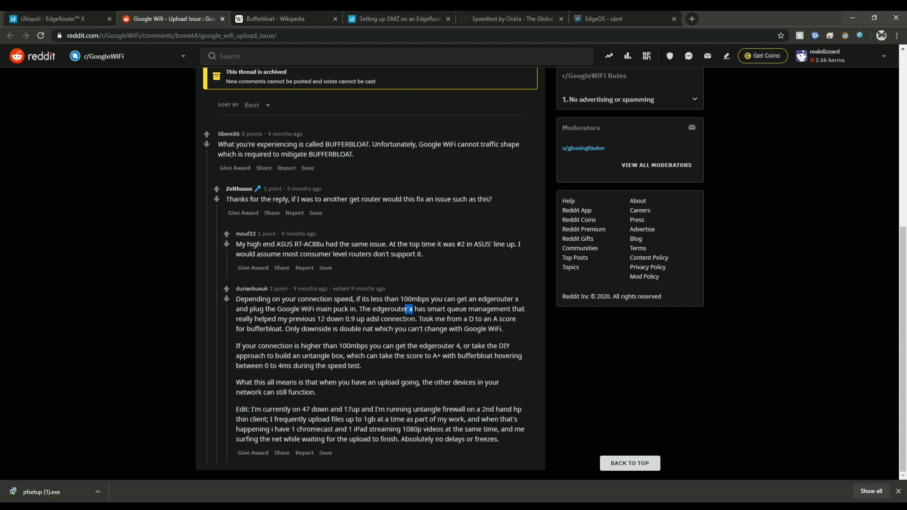
{"action": "left_click_drag", "start_coordinate": [410, 309], "coordinate": [359, 309]}
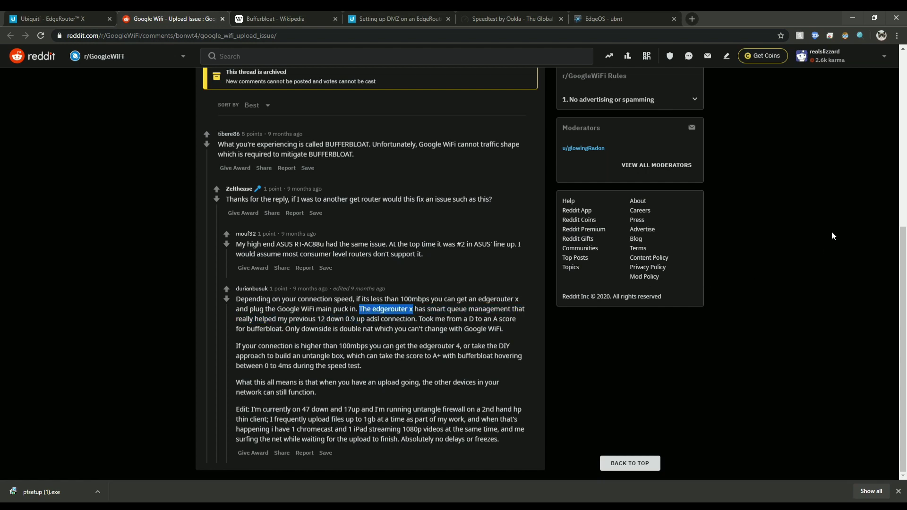
{"action": "mouse_move", "coordinate": [787, 229]}
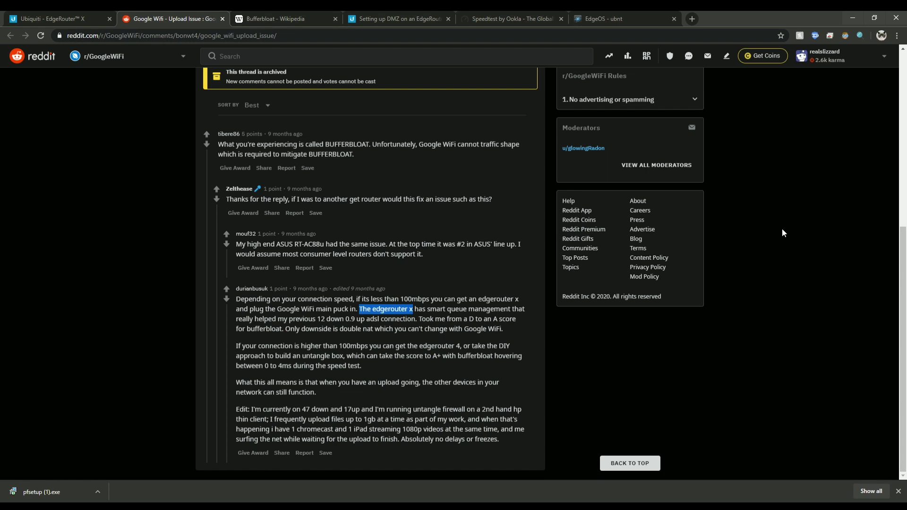
{"action": "mouse_move", "coordinate": [808, 220]}
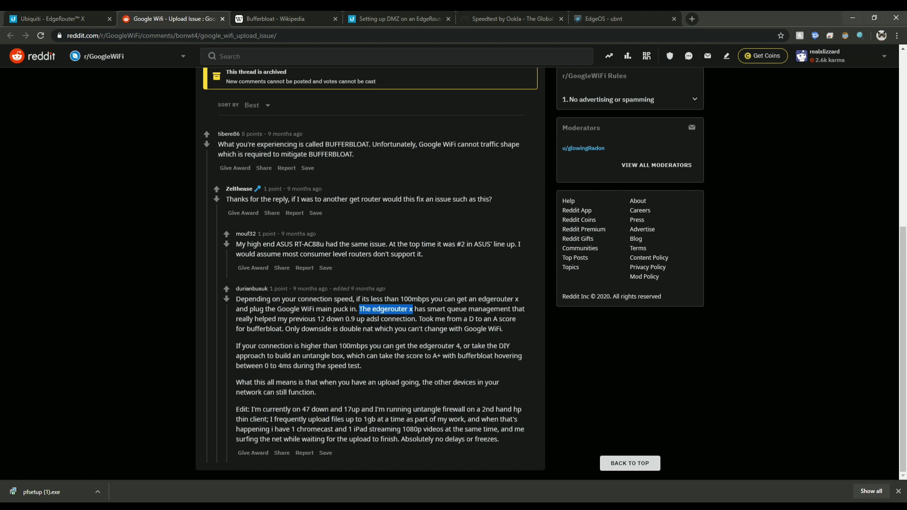
{"action": "mouse_move", "coordinate": [810, 243]}
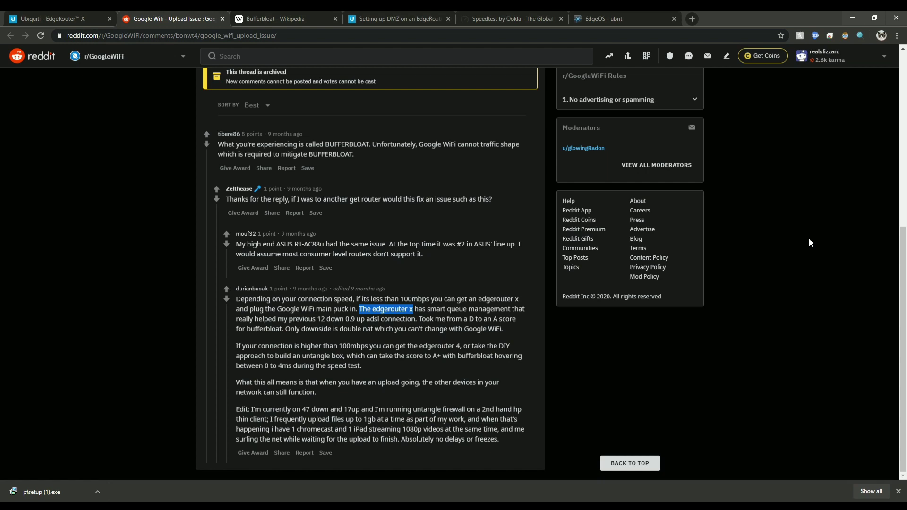
{"action": "mouse_move", "coordinate": [835, 232]}
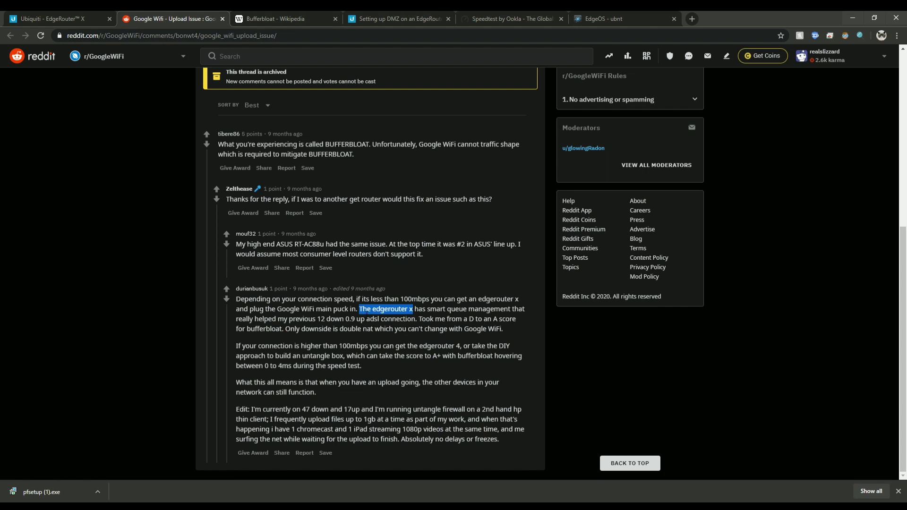
- Switch to the Ubiquiti EdgeRouter X product page tab
{"action": "left_click", "coordinate": [54, 19]}
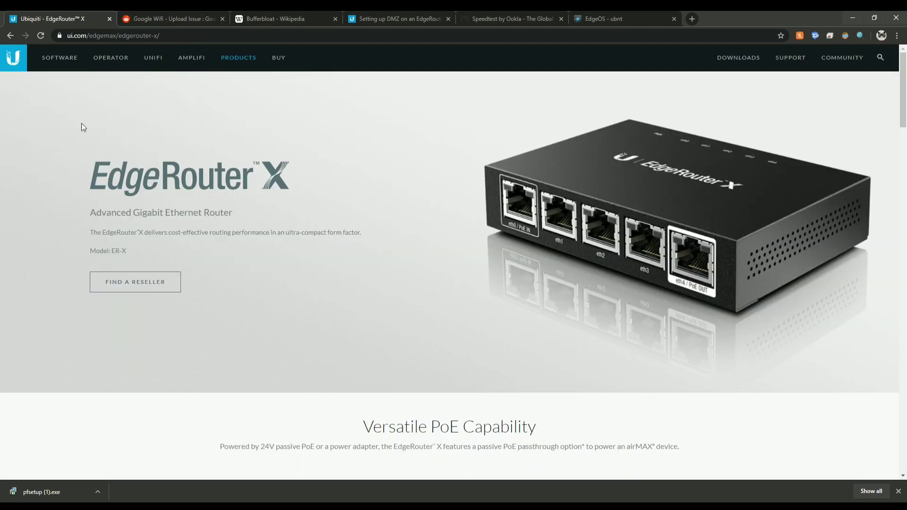
{"action": "mouse_move", "coordinate": [99, 155]}
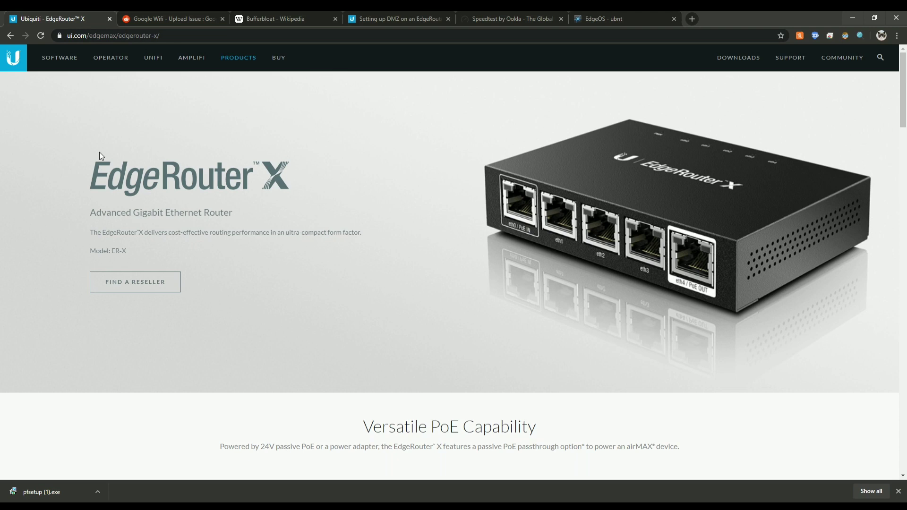
{"action": "mouse_move", "coordinate": [93, 177]}
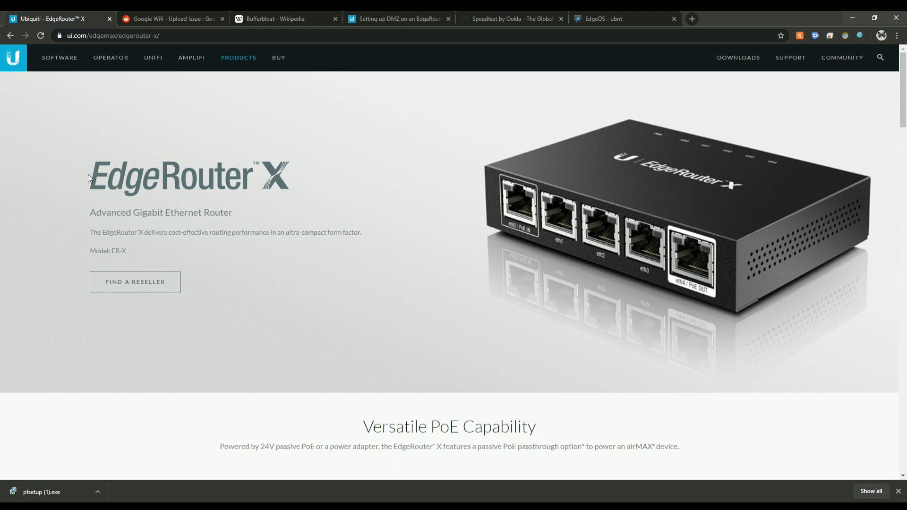
{"action": "mouse_move", "coordinate": [88, 183]}
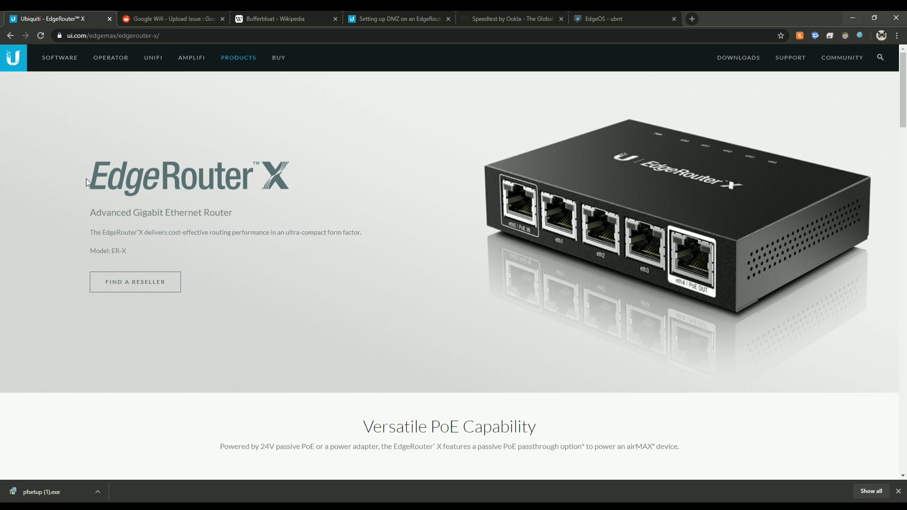
{"action": "mouse_move", "coordinate": [87, 182]}
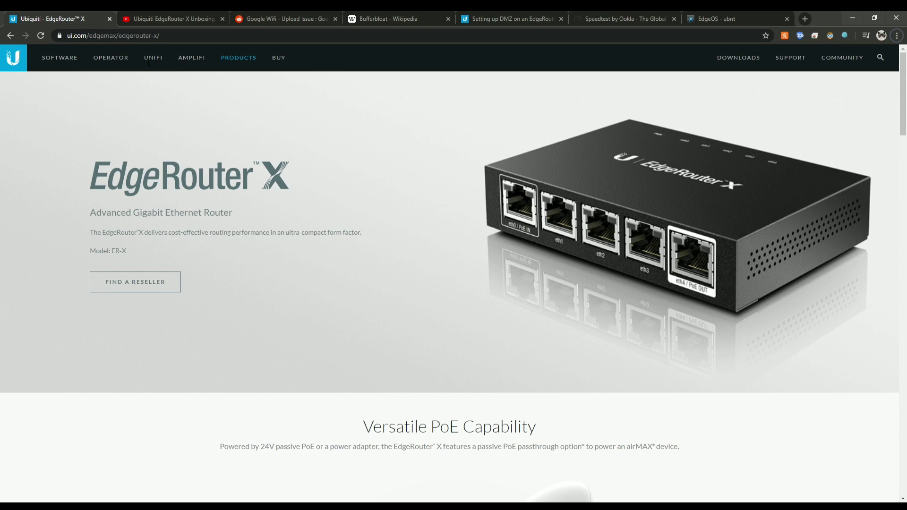
- Switch to the Crosstalk Solutions 'Ubiquiti EdgeRouter X Unboxing and Setup' video tab
{"action": "left_click", "coordinate": [170, 19]}
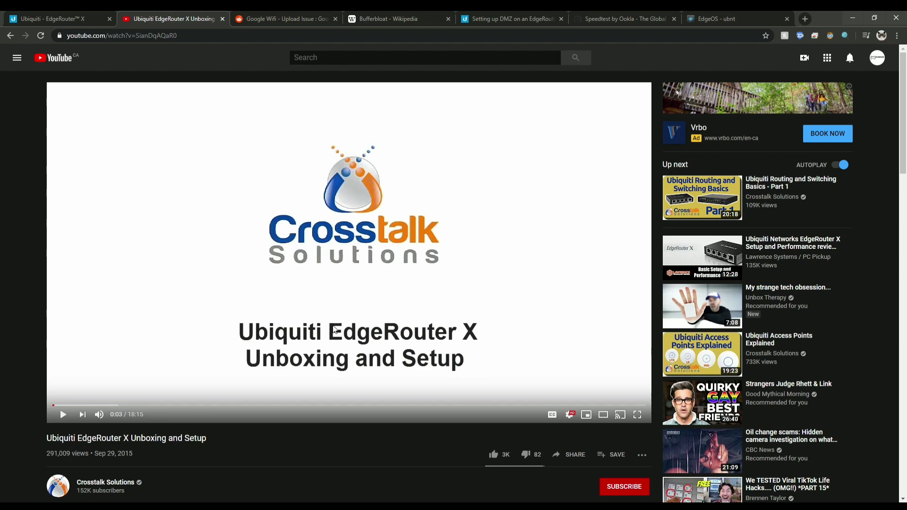
{"action": "mouse_move", "coordinate": [306, 206]}
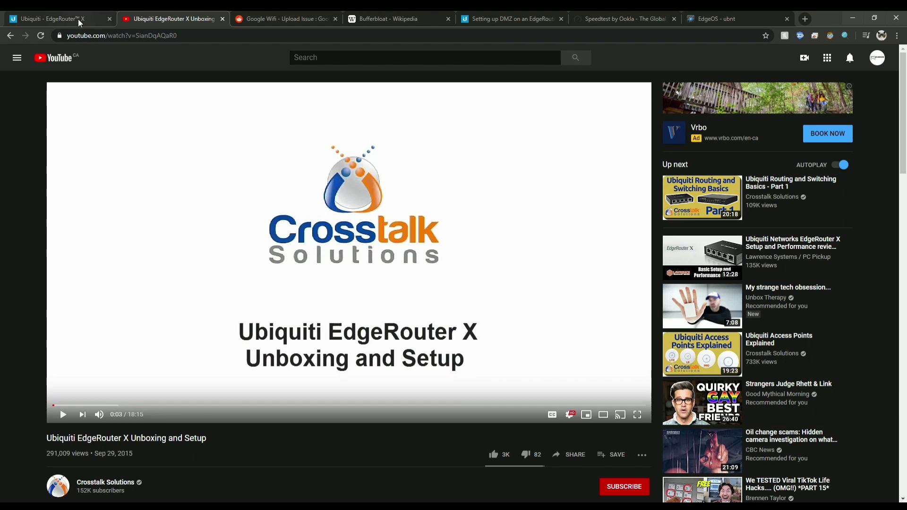
{"action": "mouse_move", "coordinate": [294, 24]}
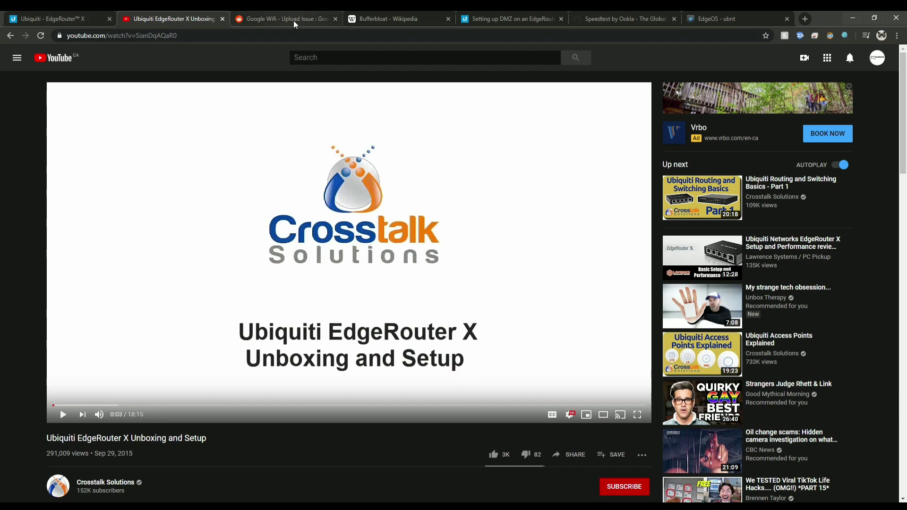
- Flip between the EdgeRouter X product page and unboxing video, ending on the product page
{"action": "left_click", "coordinate": [54, 19]}
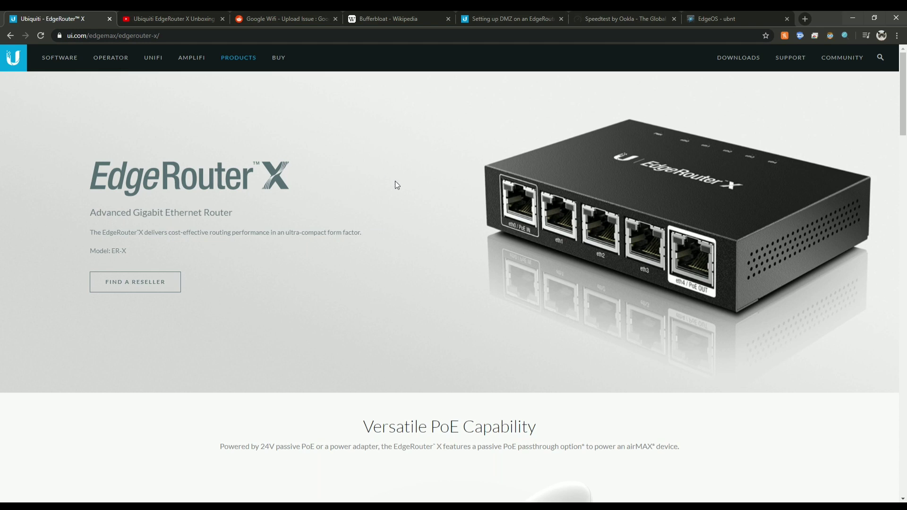
{"action": "mouse_move", "coordinate": [103, 121]}
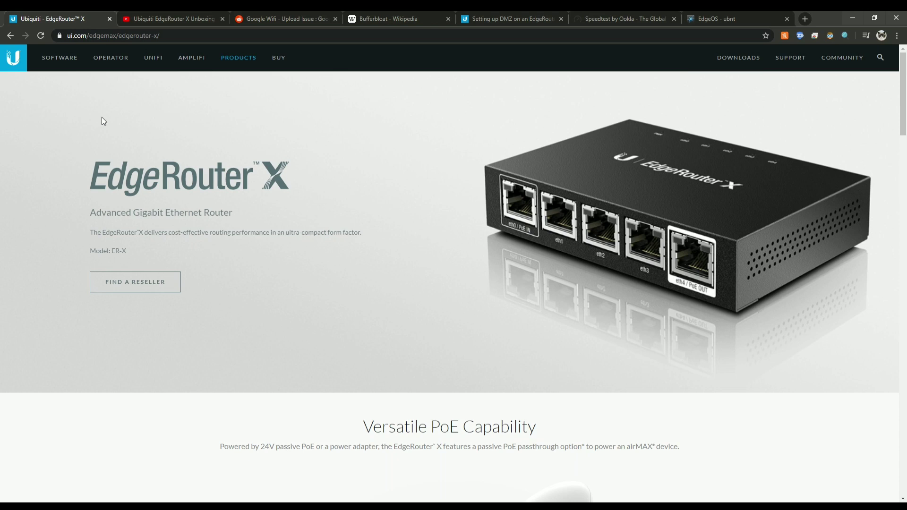
{"action": "mouse_move", "coordinate": [107, 120]}
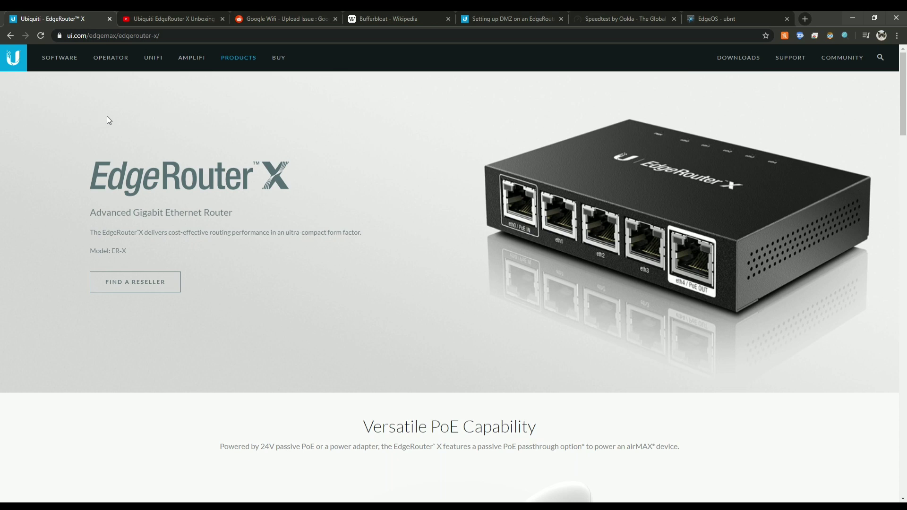
{"action": "mouse_move", "coordinate": [523, 252]}
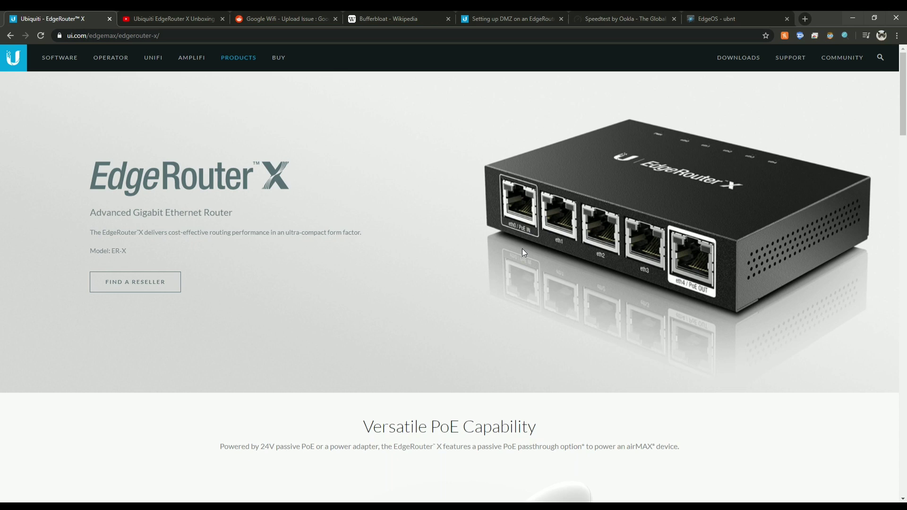
{"action": "mouse_move", "coordinate": [457, 159]}
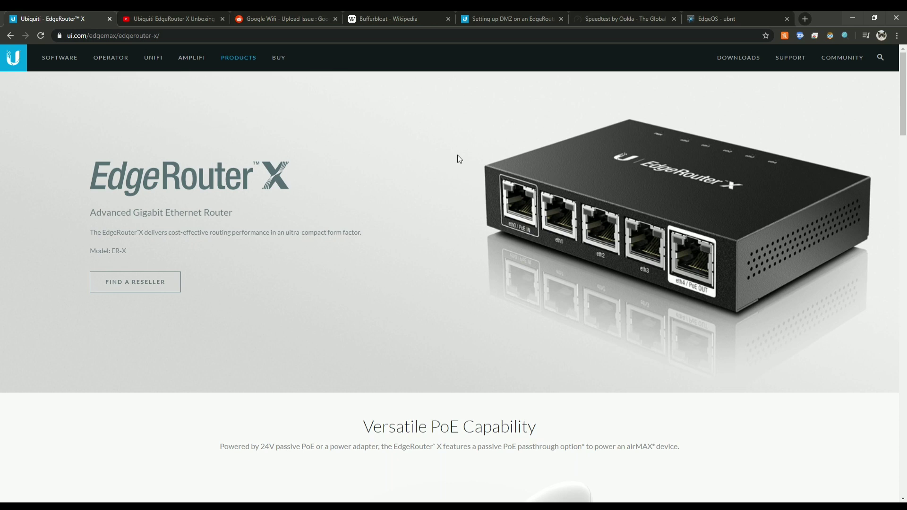
{"action": "mouse_move", "coordinate": [240, 111]}
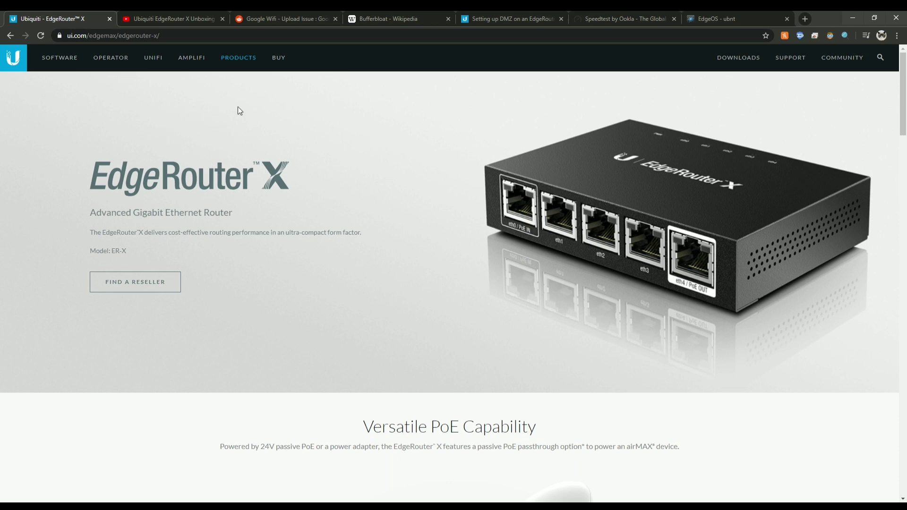
{"action": "mouse_move", "coordinate": [484, 211]}
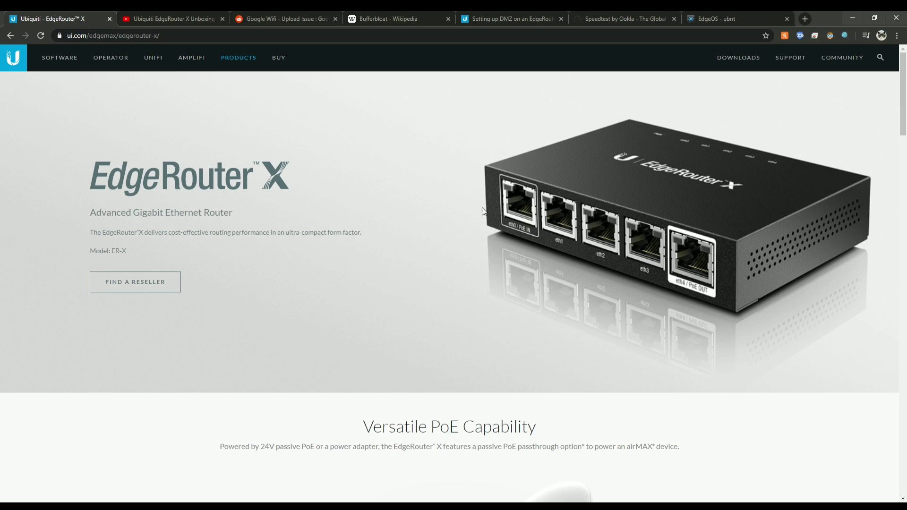
{"action": "mouse_move", "coordinate": [515, 248]}
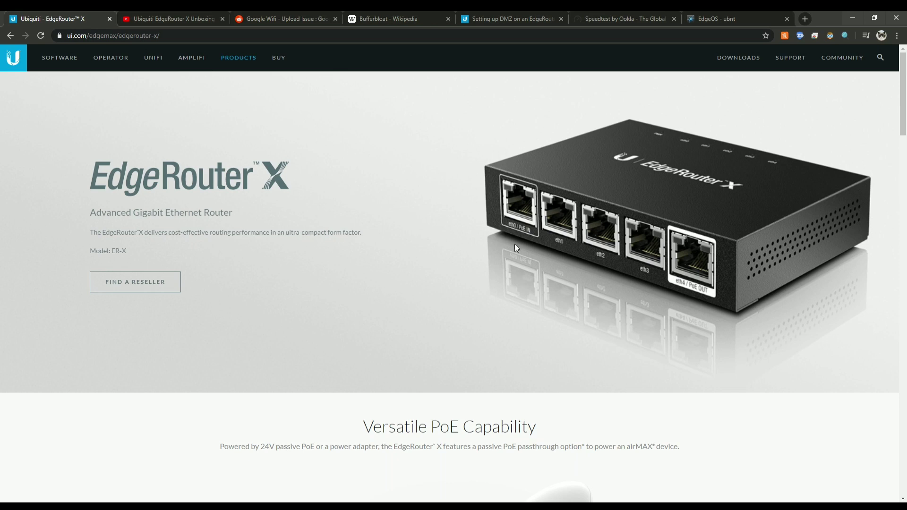
{"action": "mouse_move", "coordinate": [521, 270]}
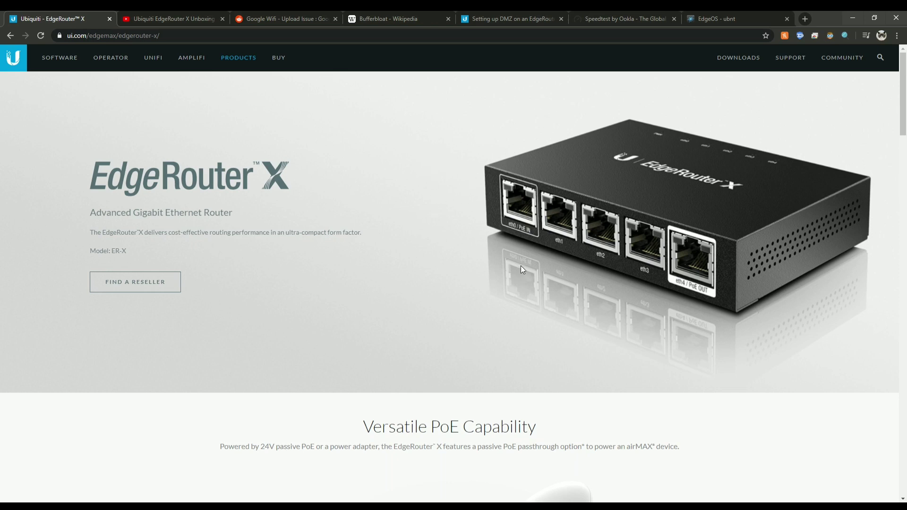
{"action": "mouse_move", "coordinate": [564, 250]}
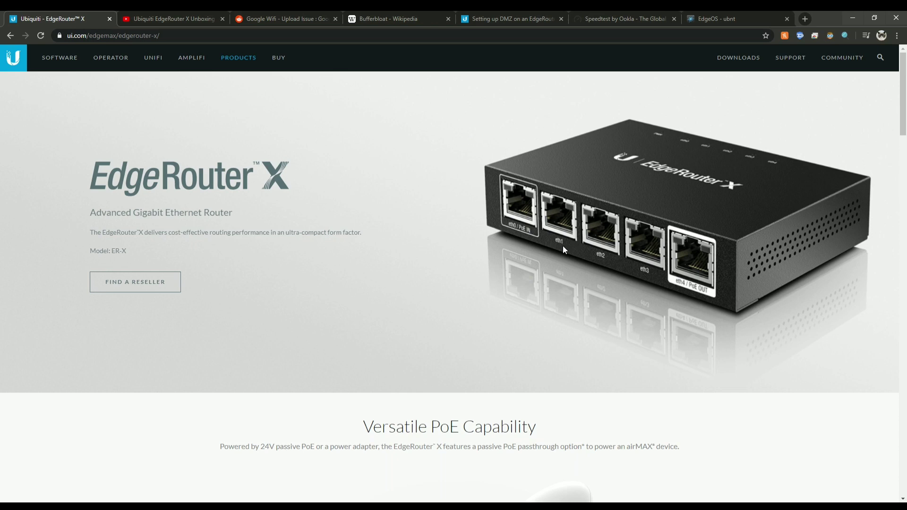
{"action": "mouse_move", "coordinate": [567, 187]}
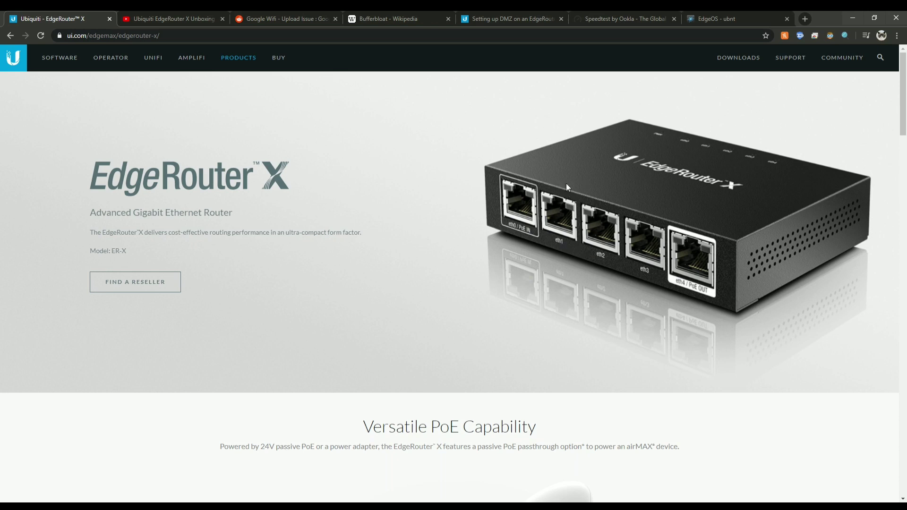
{"action": "mouse_move", "coordinate": [583, 199]}
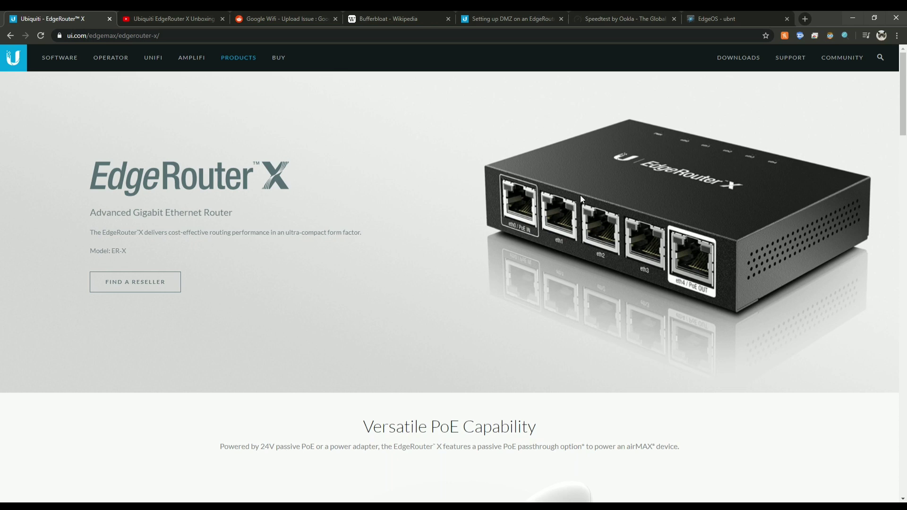
{"action": "mouse_move", "coordinate": [582, 218]}
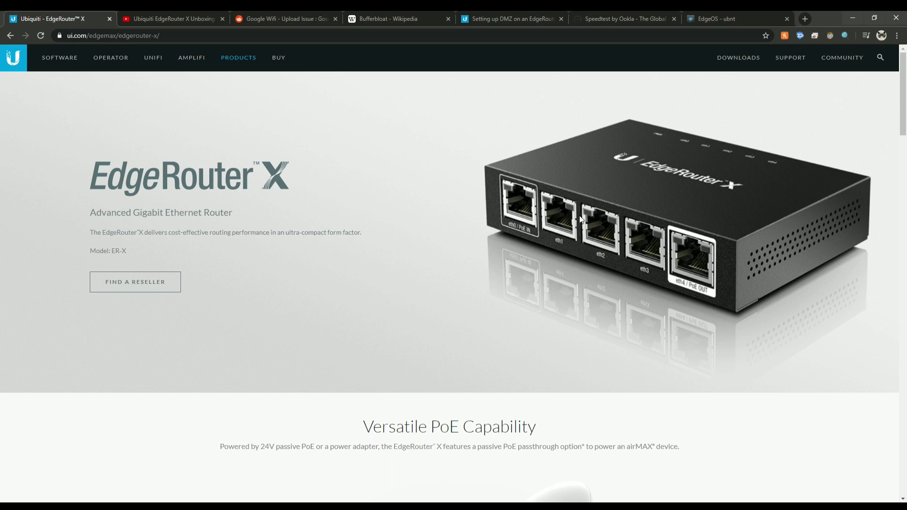
{"action": "mouse_move", "coordinate": [605, 237]}
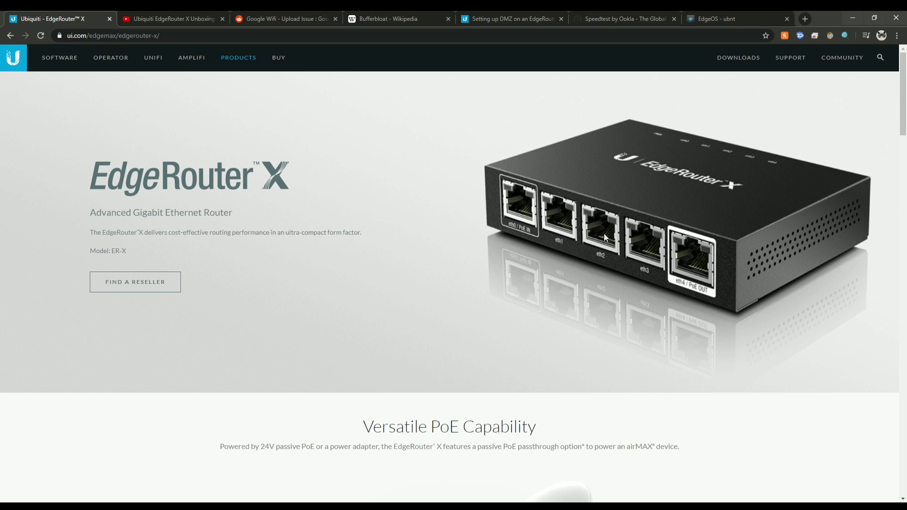
{"action": "mouse_move", "coordinate": [663, 401]}
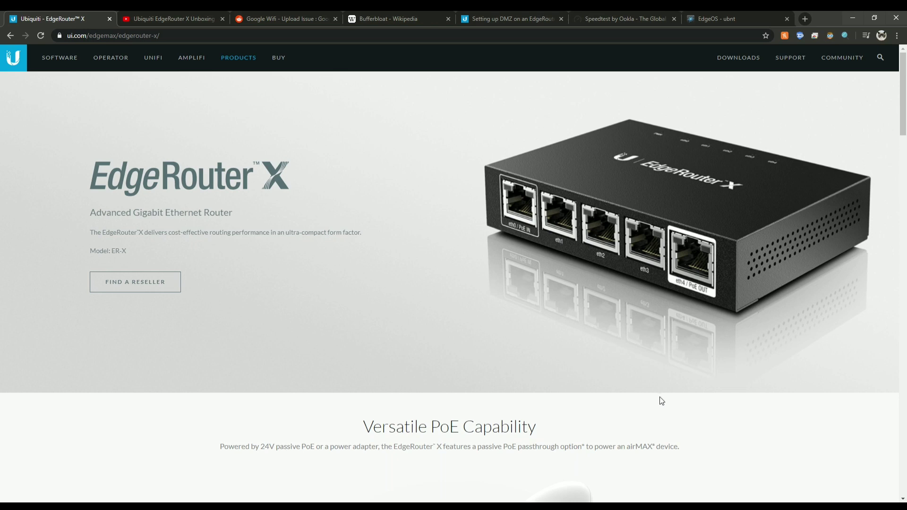
{"action": "mouse_move", "coordinate": [530, 270]}
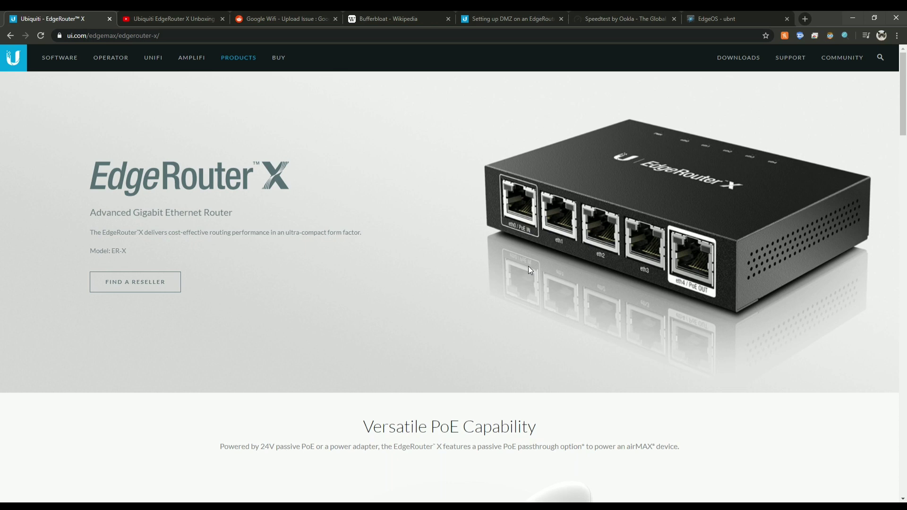
{"action": "left_click", "coordinate": [172, 18]}
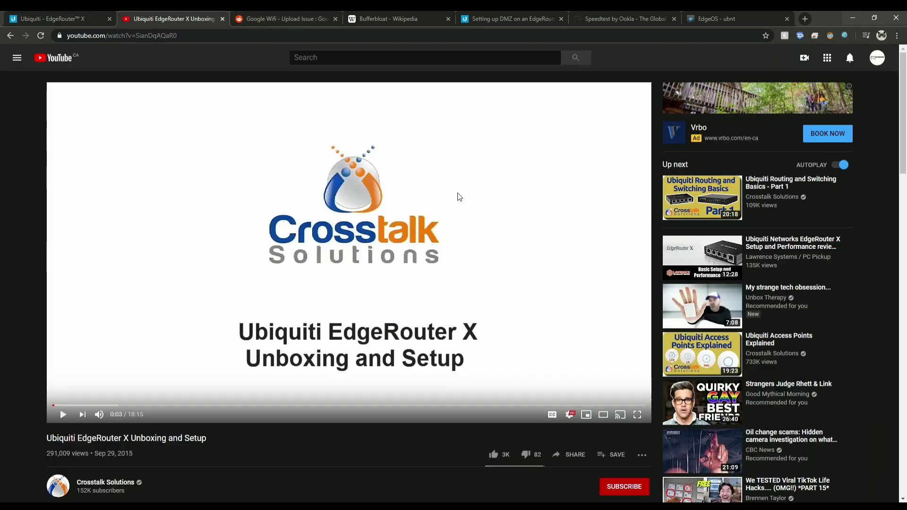
{"action": "left_click", "coordinate": [55, 18]}
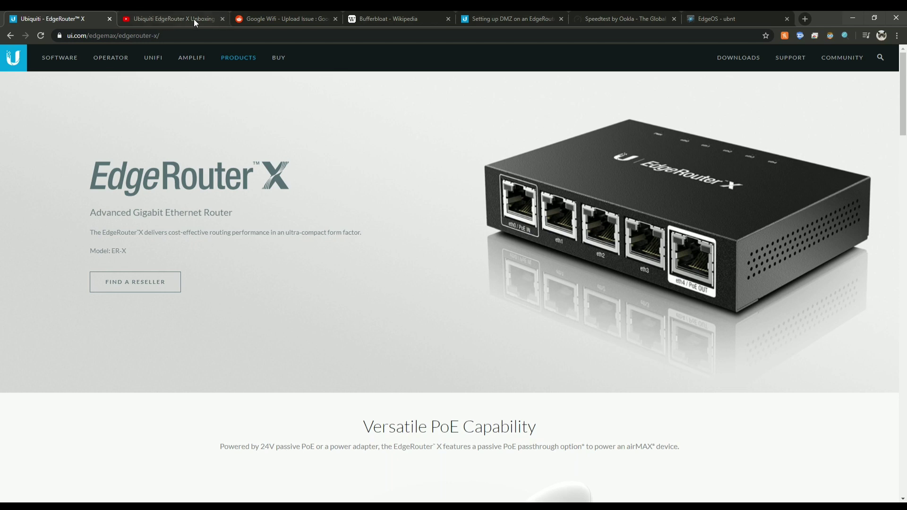
{"action": "left_click", "coordinate": [171, 19]}
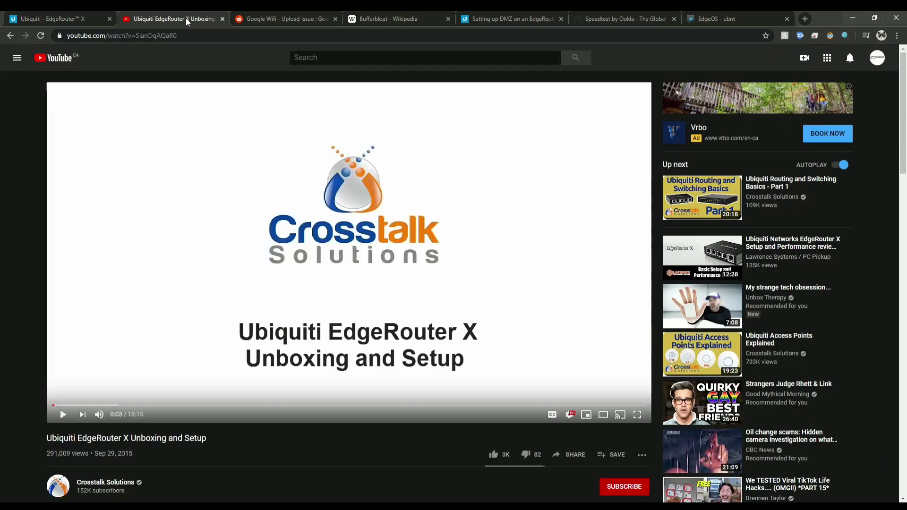
{"action": "left_click", "coordinate": [55, 18]}
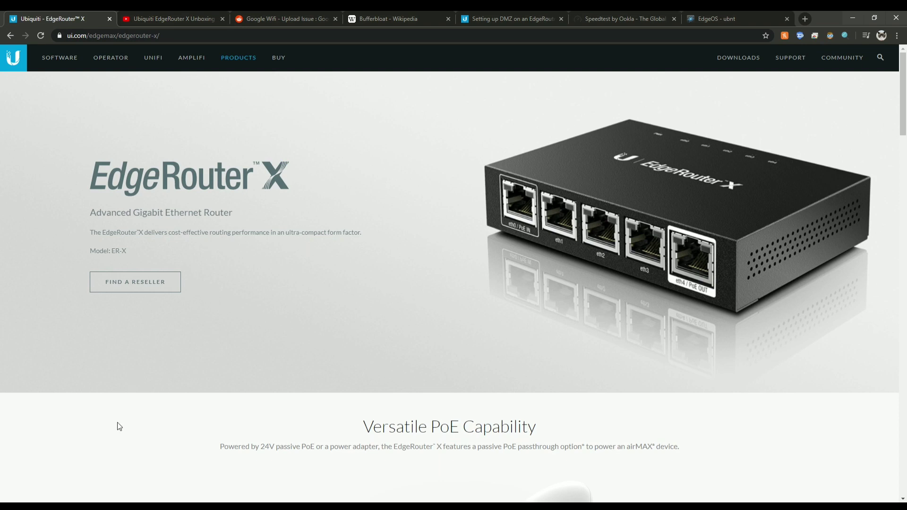
- Bring up the router's EdgeOS interface and choose the WAN+2LAN2 setup wizard
{"action": "left_click", "coordinate": [716, 19]}
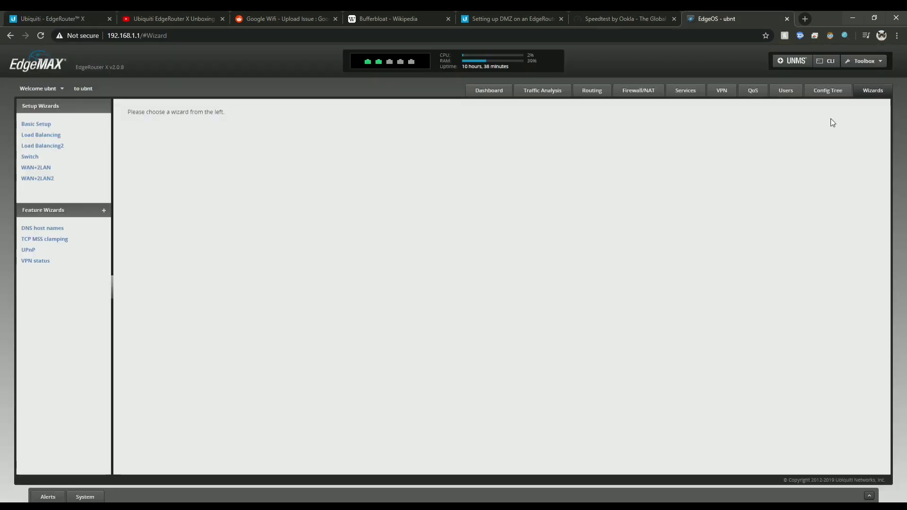
{"action": "mouse_move", "coordinate": [897, 114]}
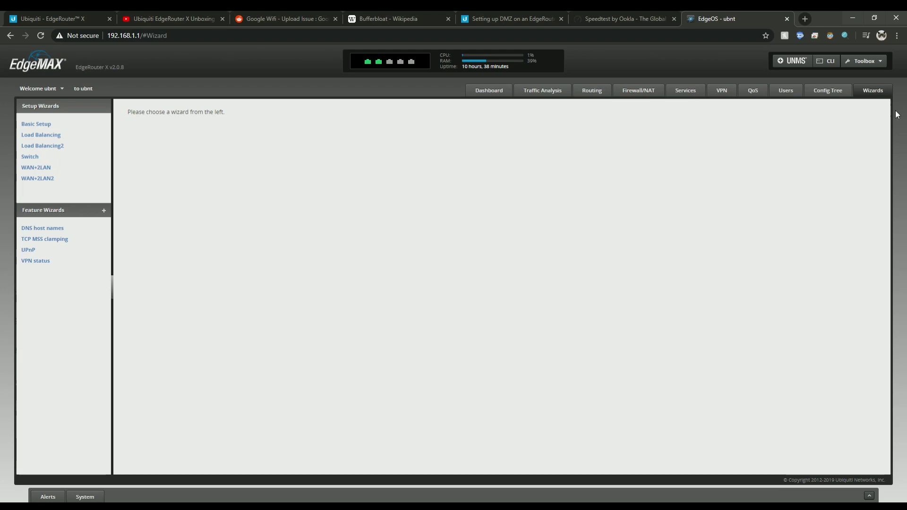
{"action": "mouse_move", "coordinate": [887, 90]}
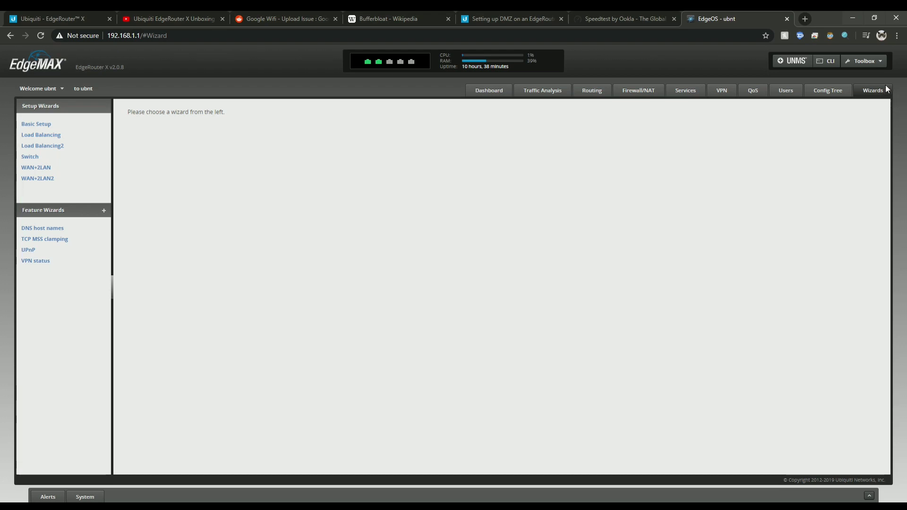
{"action": "mouse_move", "coordinate": [52, 189]}
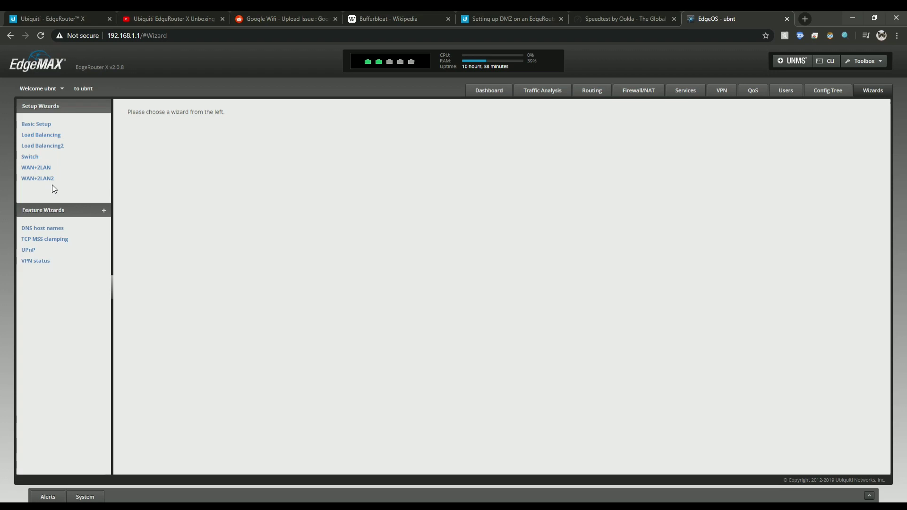
{"action": "mouse_move", "coordinate": [37, 179]}
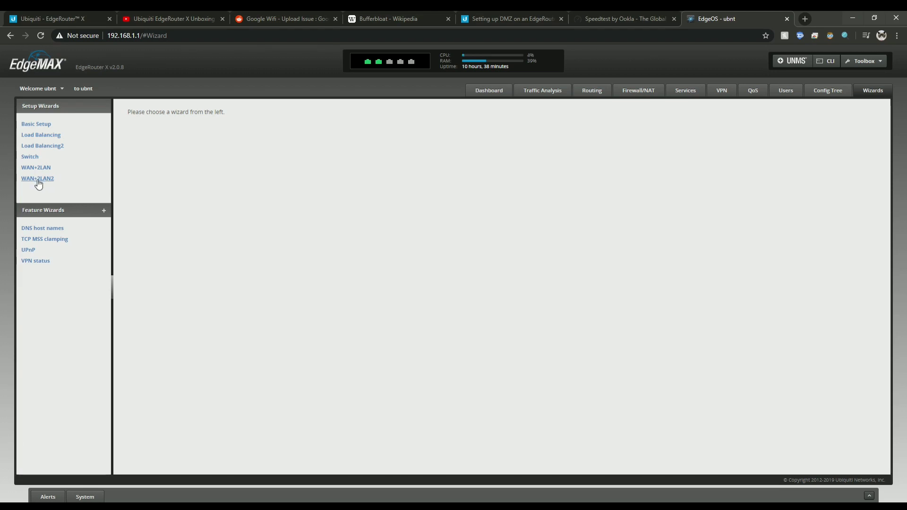
{"action": "left_click", "coordinate": [36, 179]}
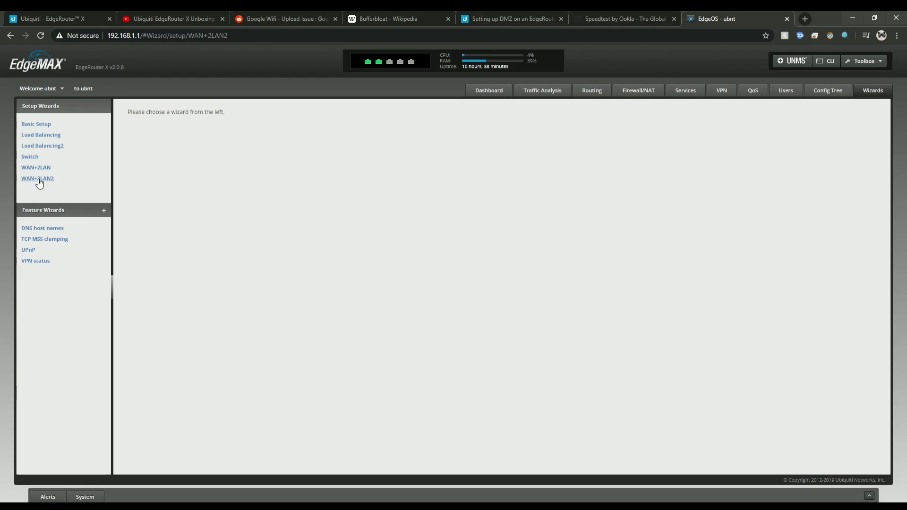
- Review the WAN+2LAN2 wizard without applying, then open the LAN DHCP server's actions menu
{"action": "left_click", "coordinate": [37, 178]}
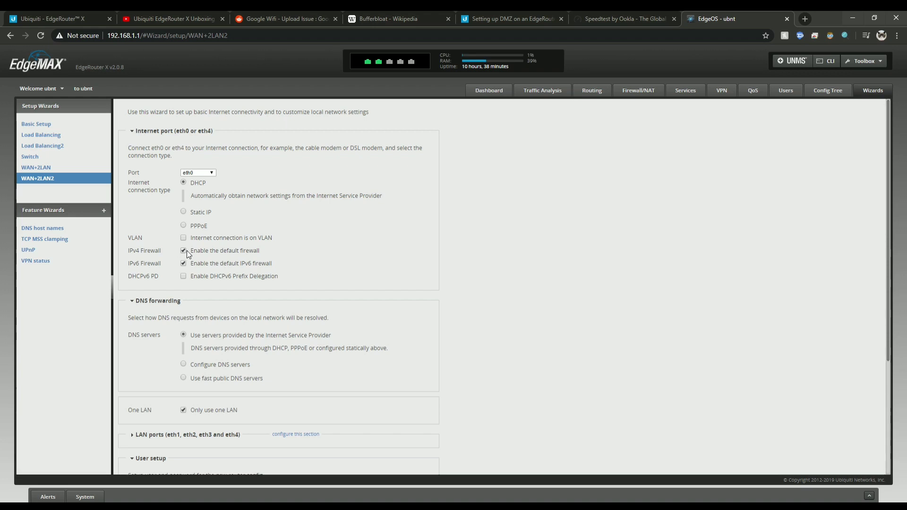
{"action": "left_click", "coordinate": [184, 250]}
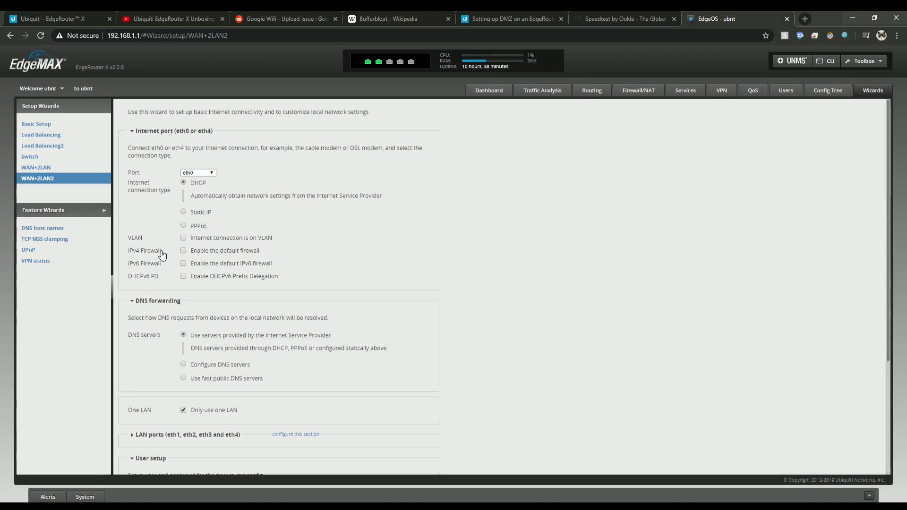
{"action": "scroll", "scroll_direction": "down", "scroll_amount": 3}
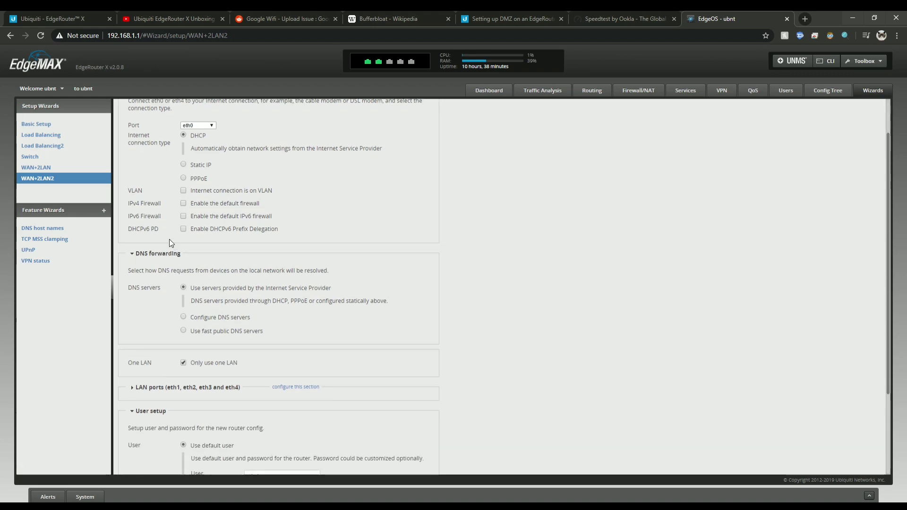
{"action": "scroll", "scroll_direction": "down", "scroll_amount": 3}
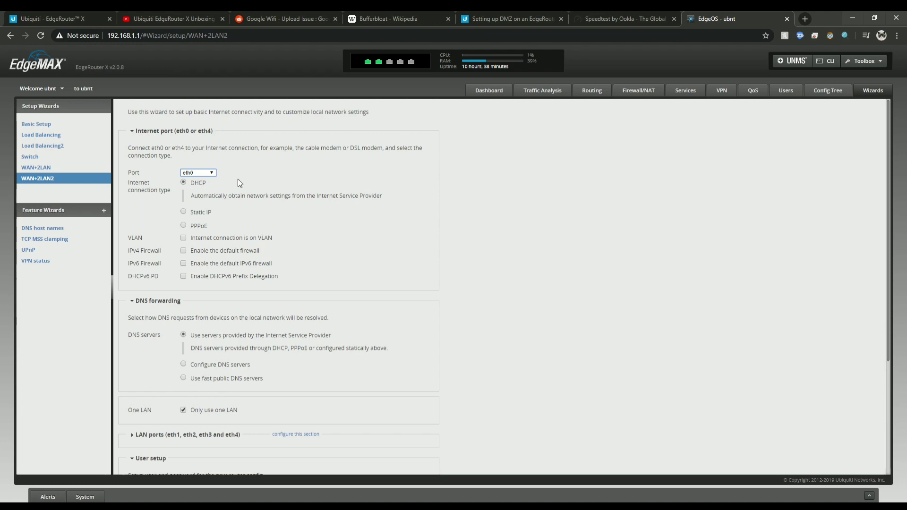
{"action": "scroll", "scroll_direction": "down", "scroll_amount": 3}
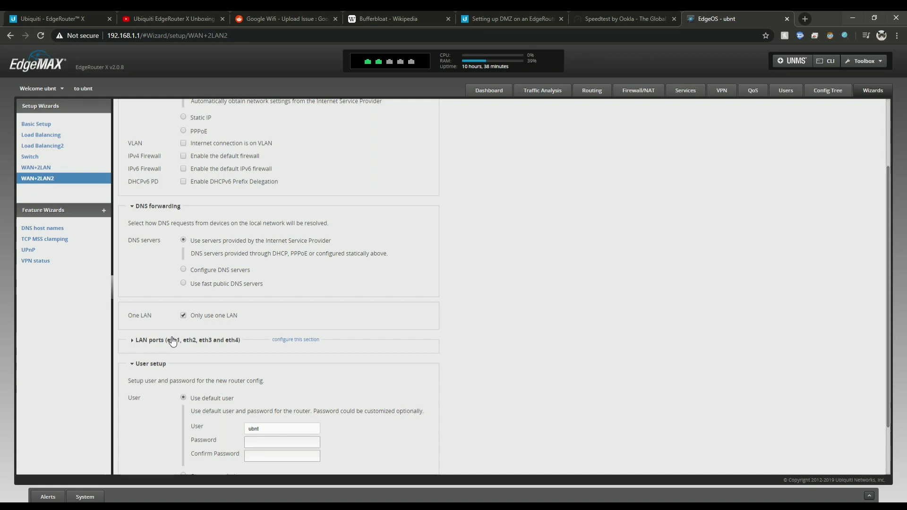
{"action": "mouse_move", "coordinate": [181, 337]}
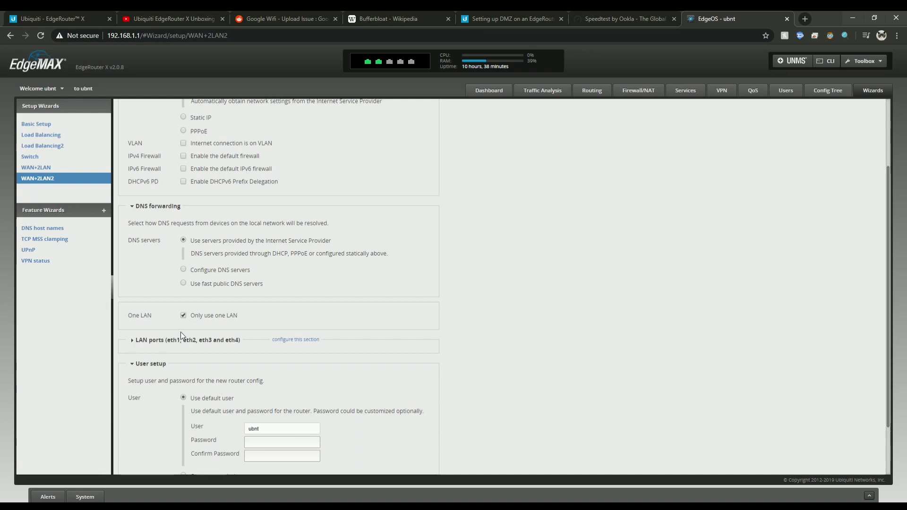
{"action": "scroll", "scroll_direction": "down", "scroll_amount": 3}
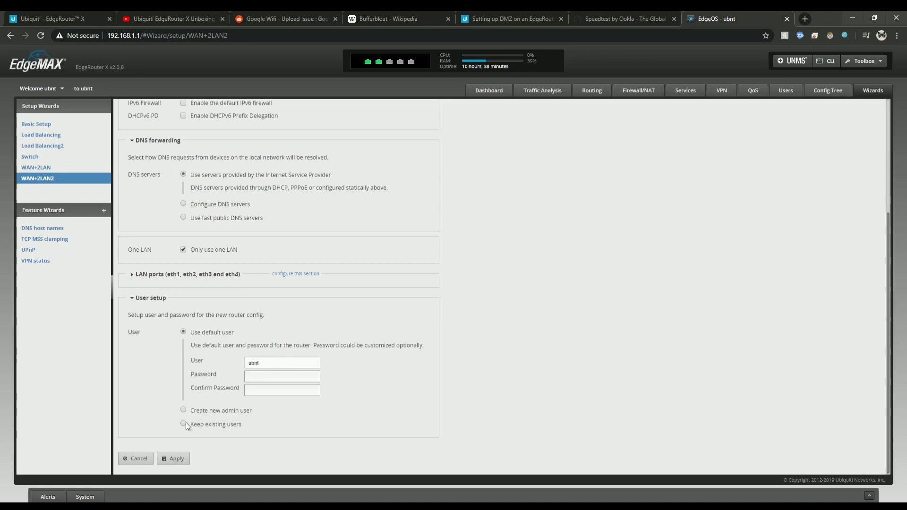
{"action": "left_click", "coordinate": [183, 424]}
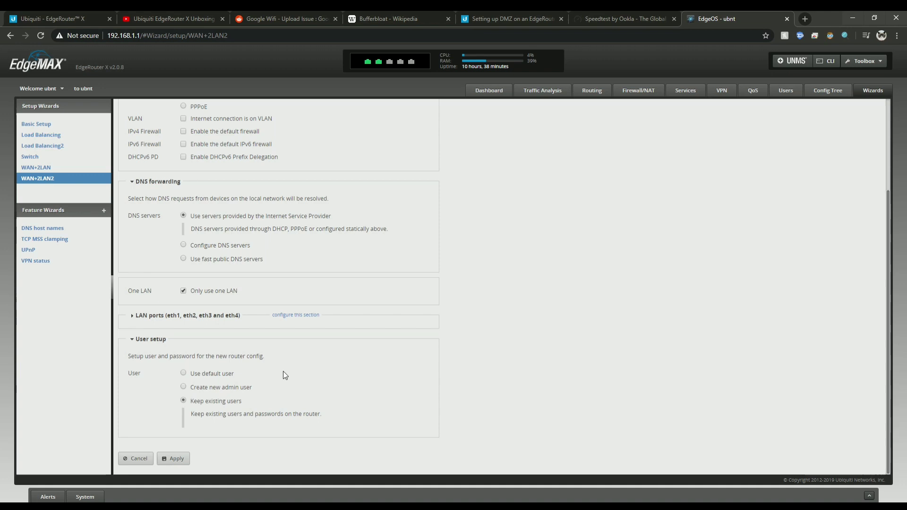
{"action": "mouse_move", "coordinate": [231, 444]}
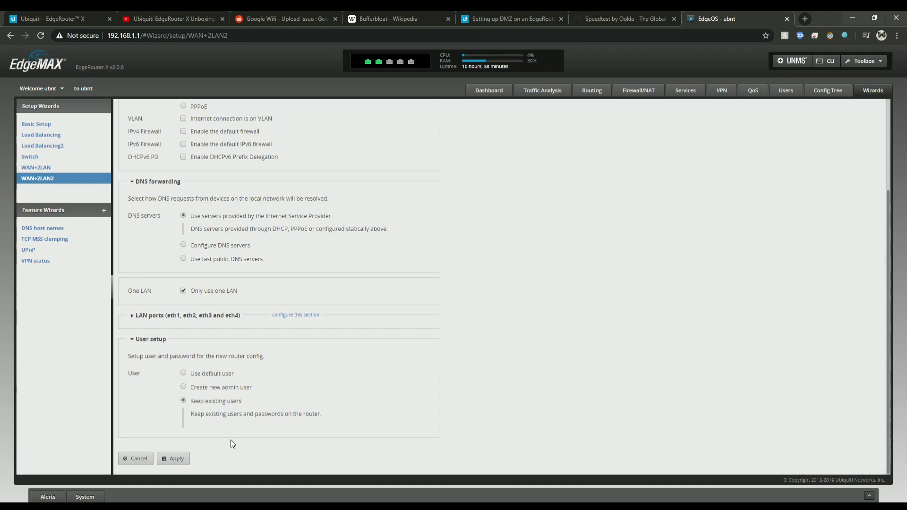
{"action": "mouse_move", "coordinate": [833, 105]}
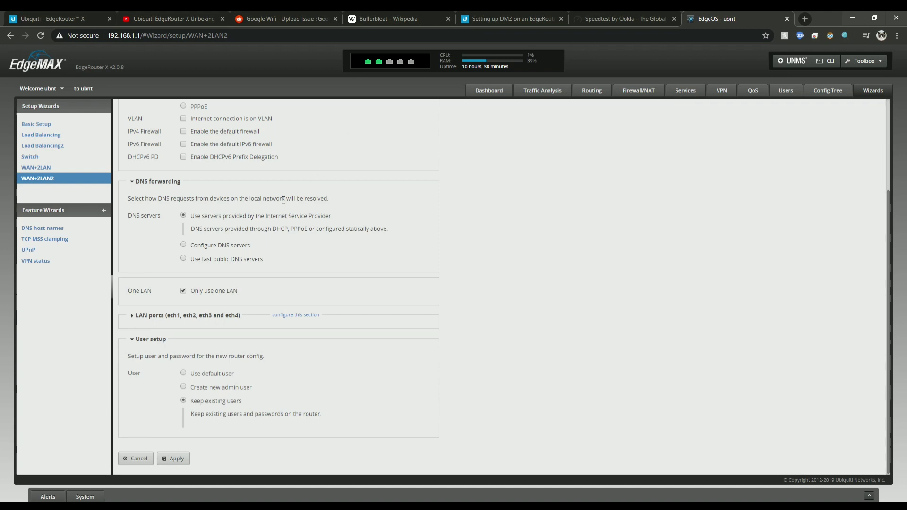
{"action": "mouse_move", "coordinate": [638, 101]}
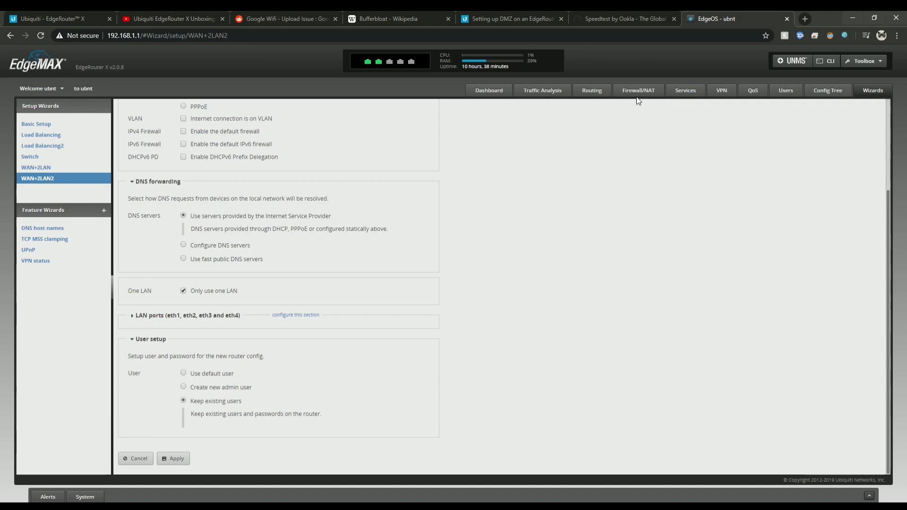
{"action": "mouse_move", "coordinate": [642, 99]}
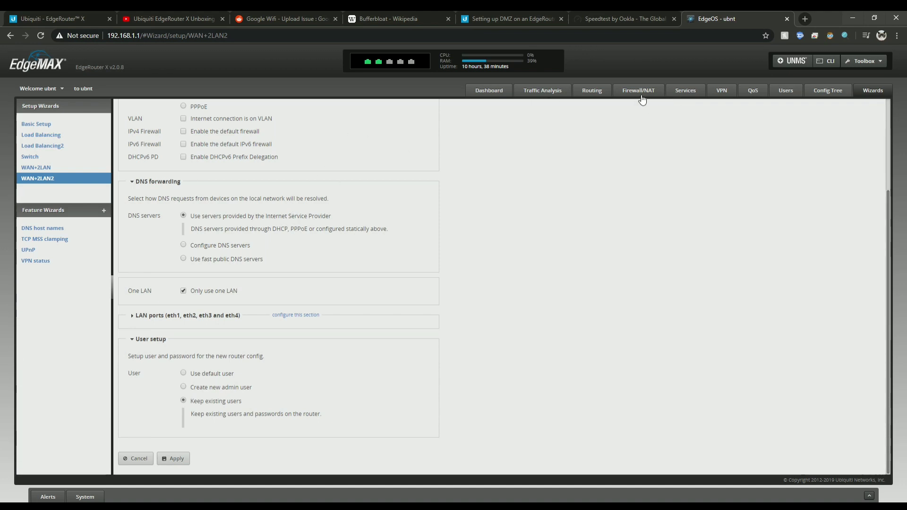
{"action": "mouse_move", "coordinate": [694, 93]}
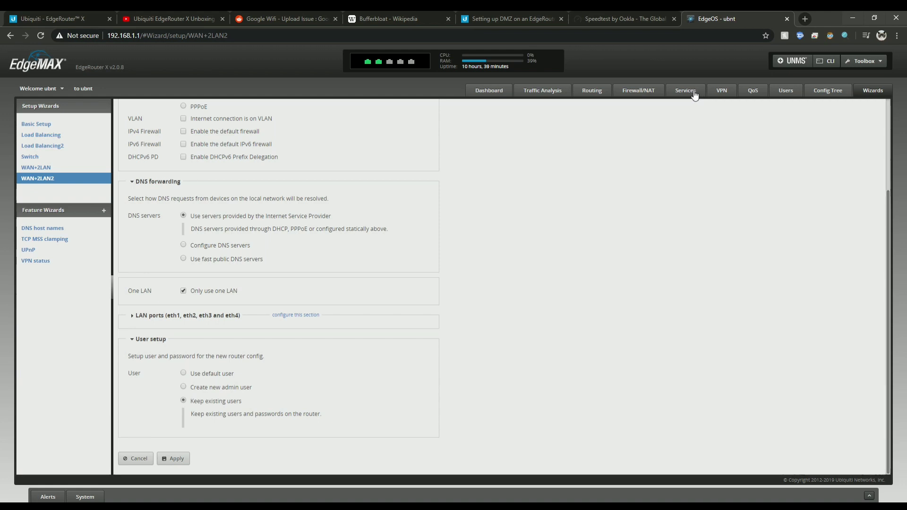
{"action": "left_click", "coordinate": [685, 90]}
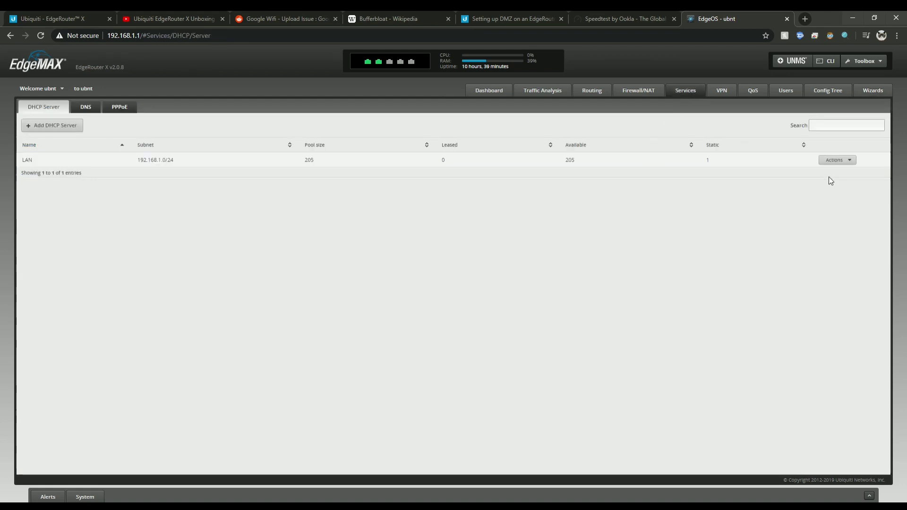
{"action": "mouse_move", "coordinate": [822, 177]}
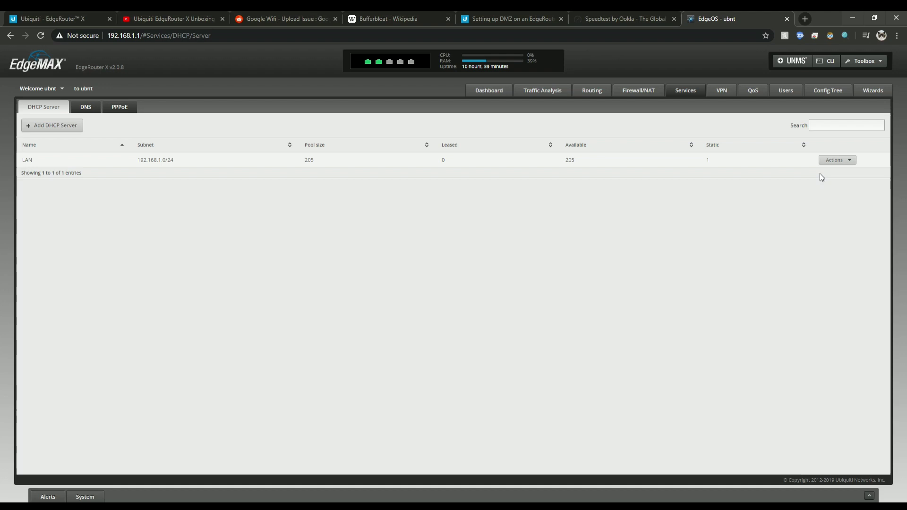
{"action": "left_click", "coordinate": [837, 160]}
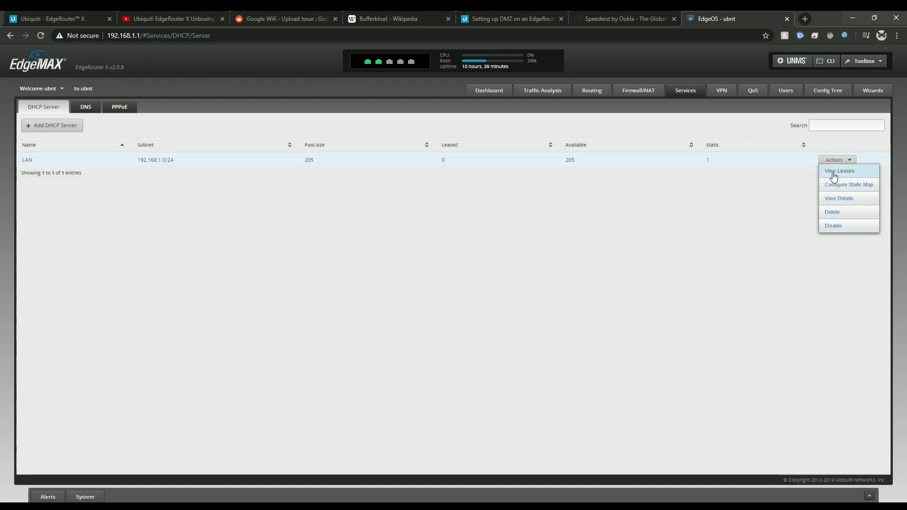
{"action": "left_click", "coordinate": [850, 184]}
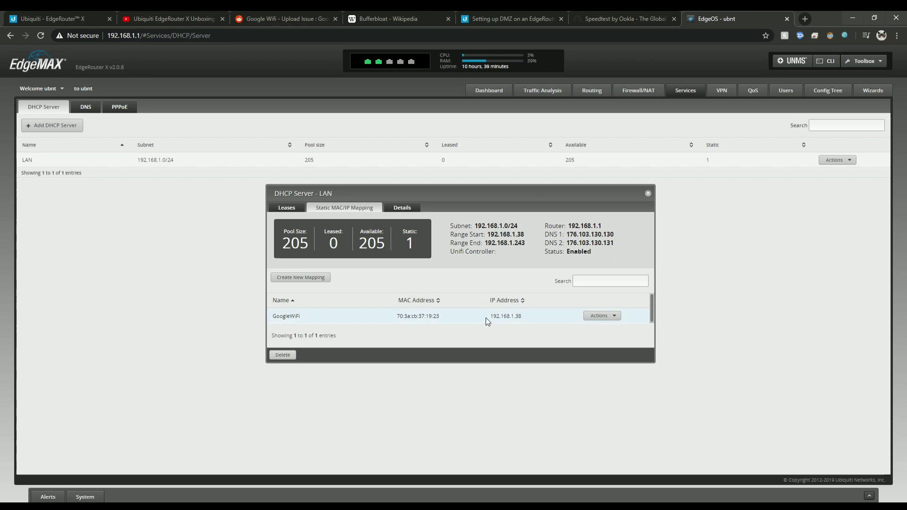
{"action": "mouse_move", "coordinate": [527, 323]}
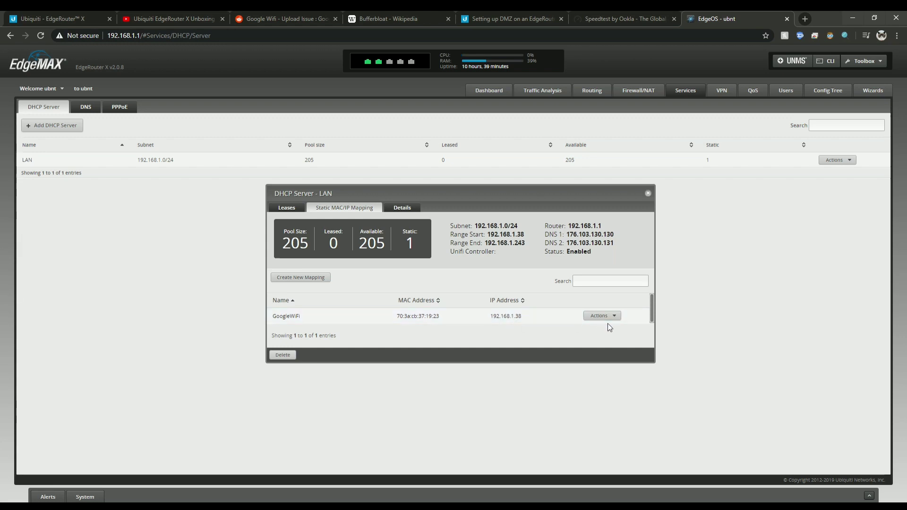
{"action": "left_click", "coordinate": [286, 207]}
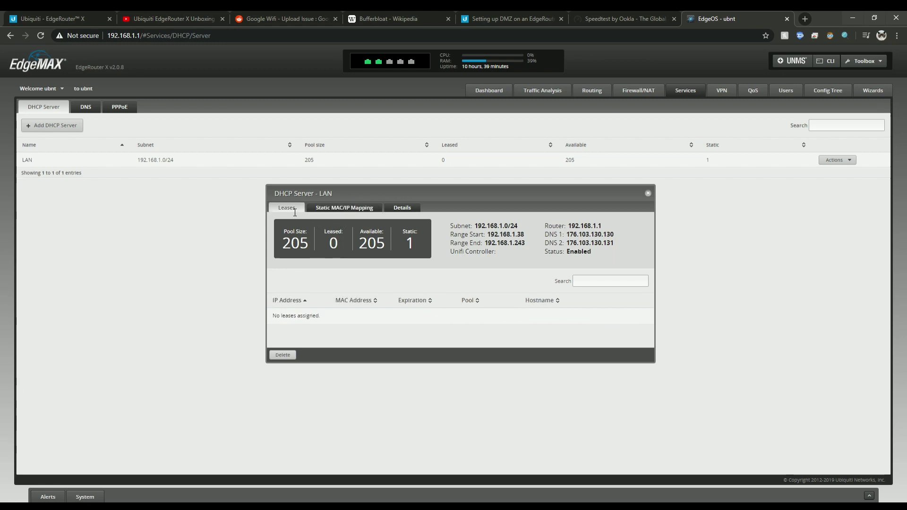
{"action": "mouse_move", "coordinate": [485, 306]}
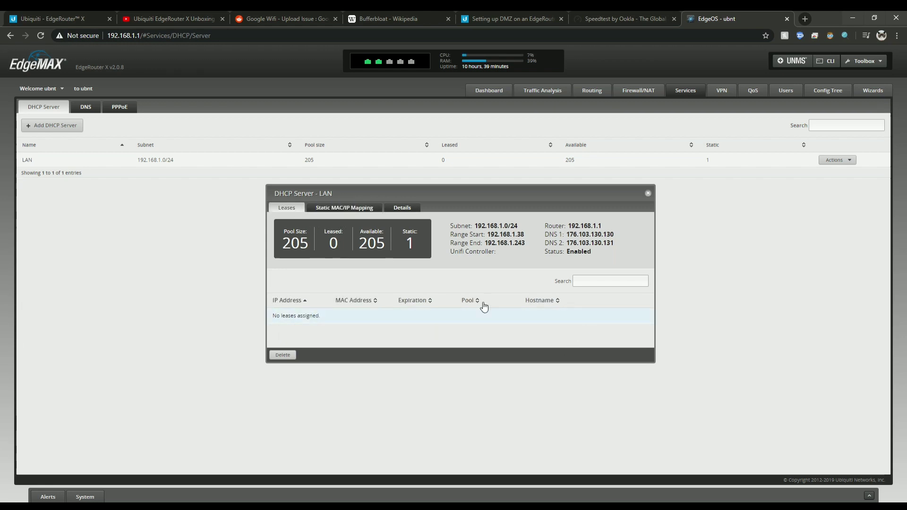
{"action": "left_click", "coordinate": [344, 207]}
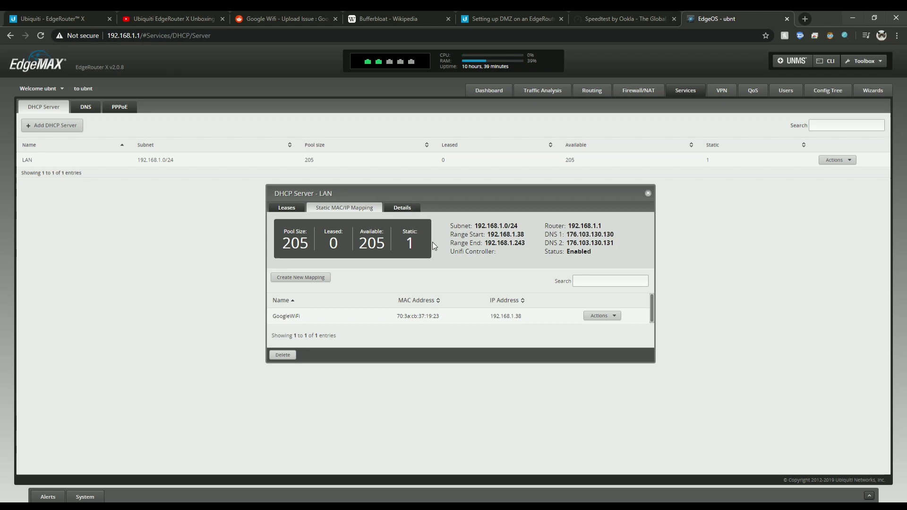
{"action": "mouse_move", "coordinate": [524, 319]}
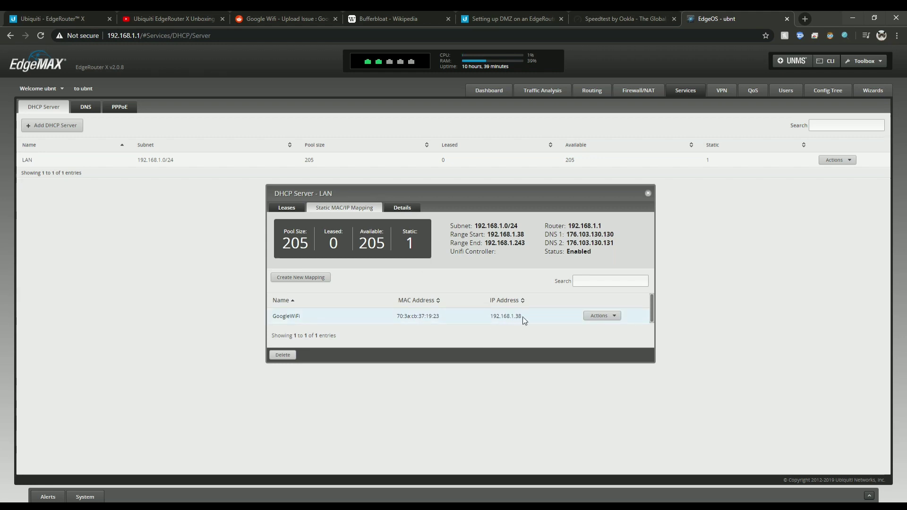
{"action": "double_click", "coordinate": [505, 317]}
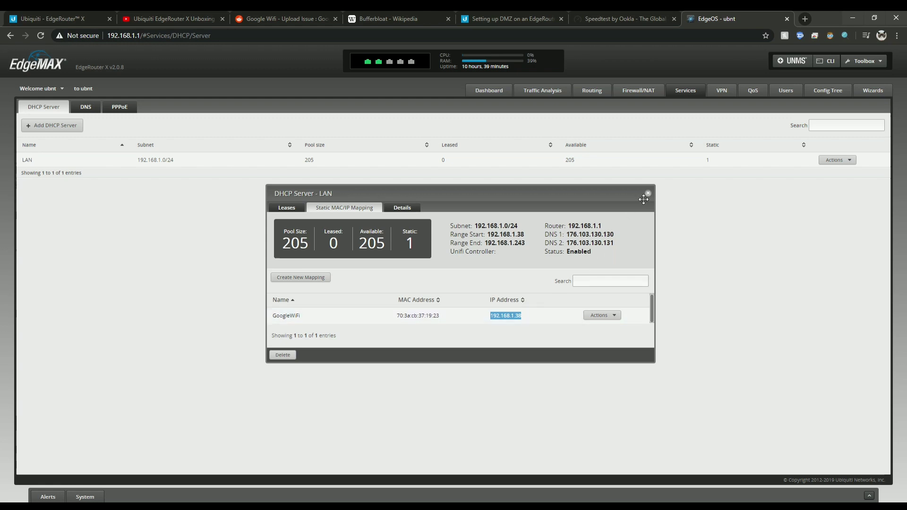
{"action": "mouse_move", "coordinate": [648, 193]}
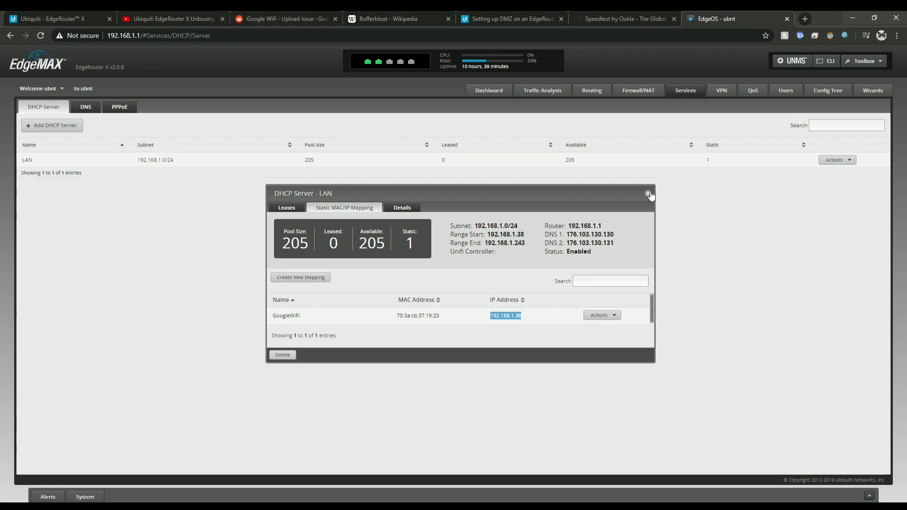
{"action": "mouse_move", "coordinate": [650, 198]}
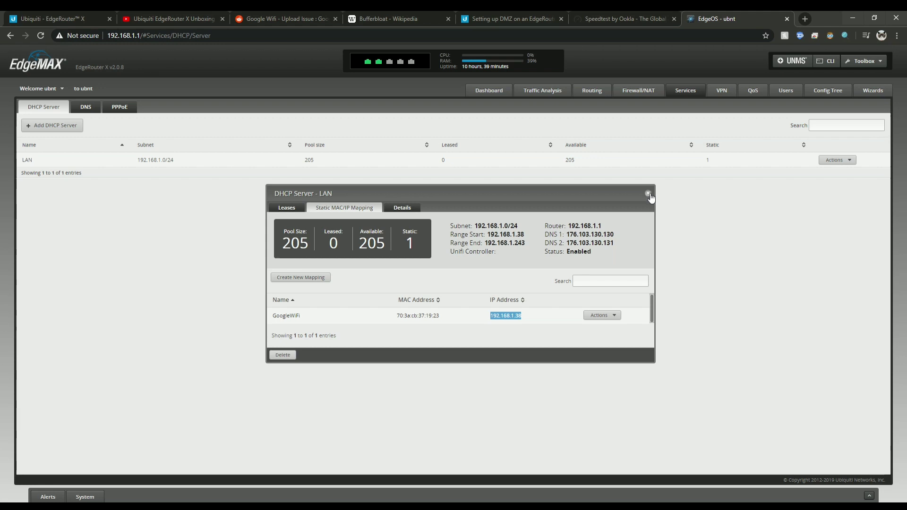
{"action": "left_click", "coordinate": [648, 193]}
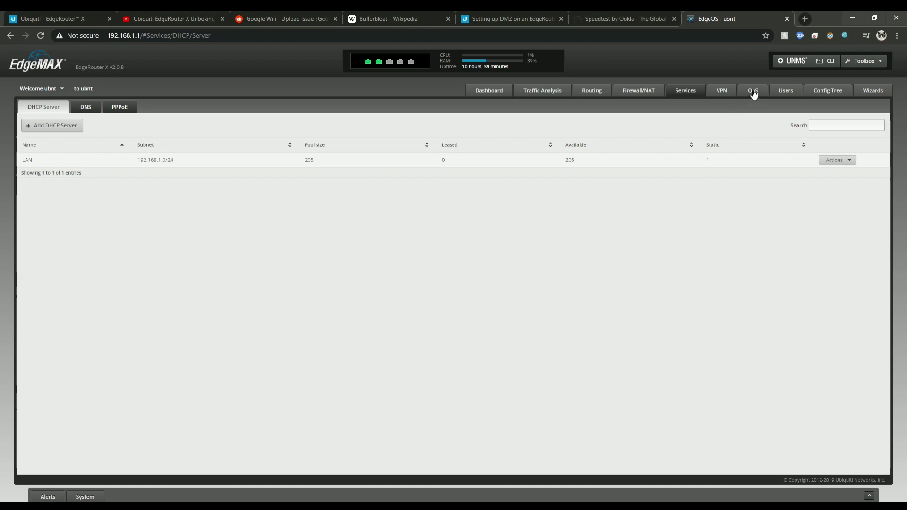
- Apply Smart Queue policy 'QoS' on eth0: 2.25 Mbit/s upload, 11.8 Mbit/s download
{"action": "left_click", "coordinate": [753, 90]}
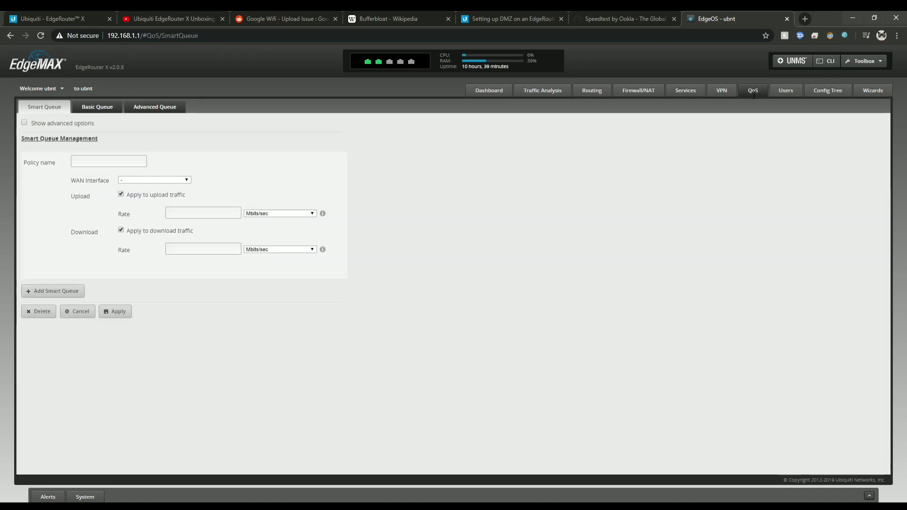
{"action": "left_click", "coordinate": [115, 312]}
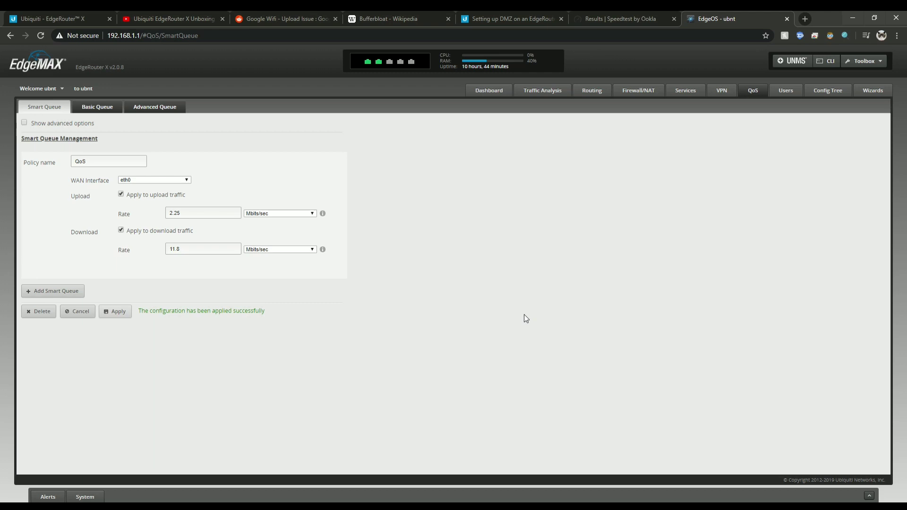
{"action": "mouse_move", "coordinate": [213, 264]}
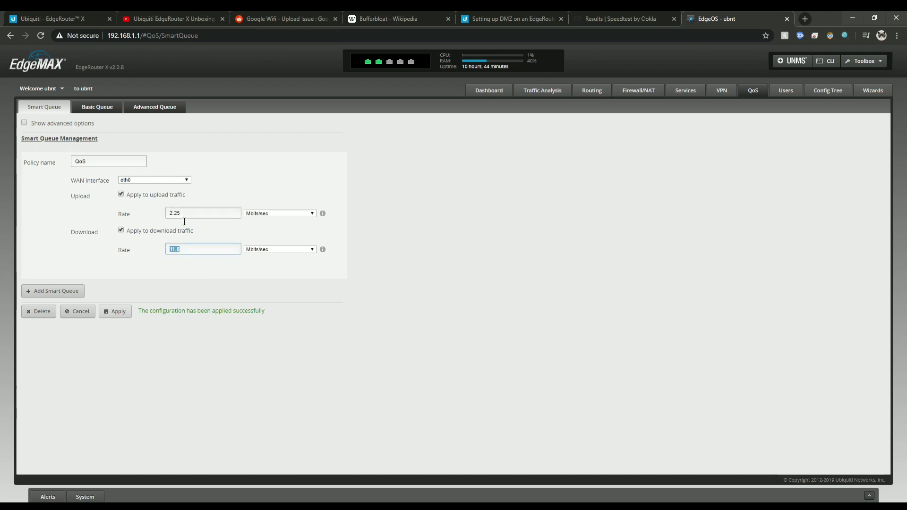
{"action": "left_click", "coordinate": [202, 213]}
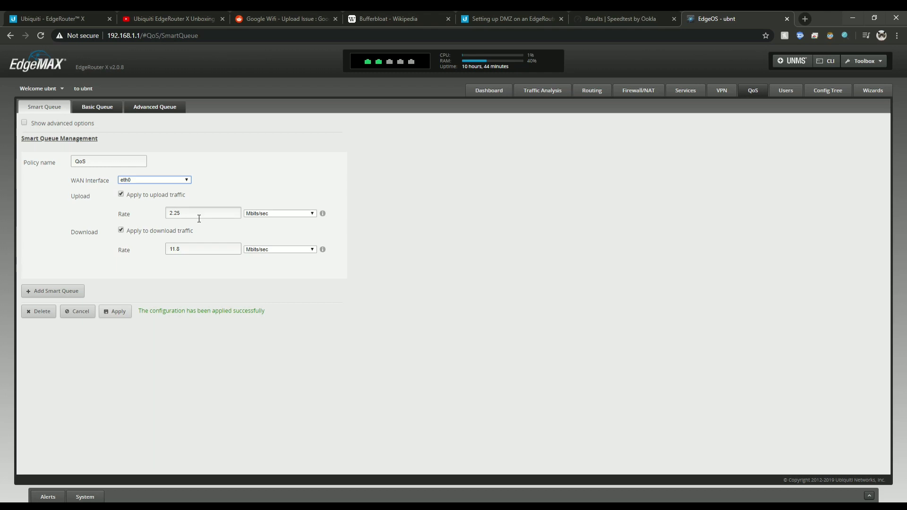
{"action": "left_click", "coordinate": [203, 249]}
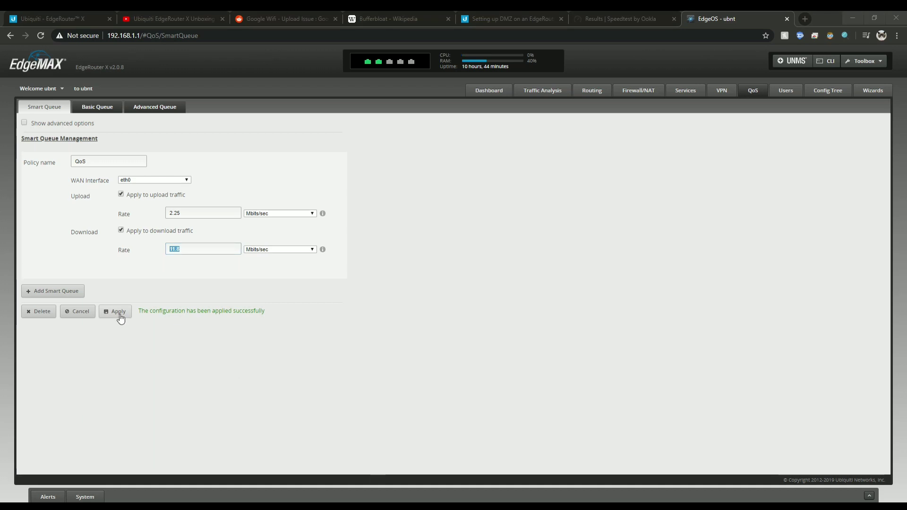
{"action": "left_click", "coordinate": [118, 311]}
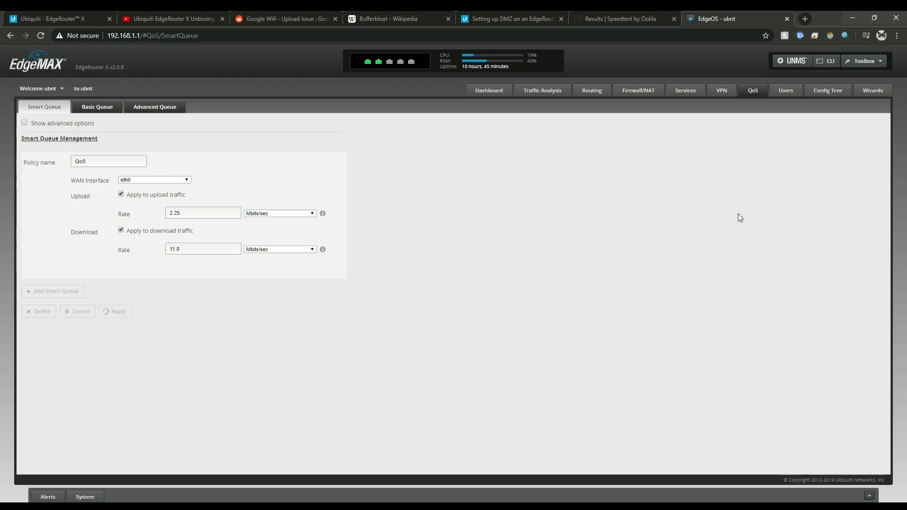
{"action": "mouse_move", "coordinate": [675, 155]}
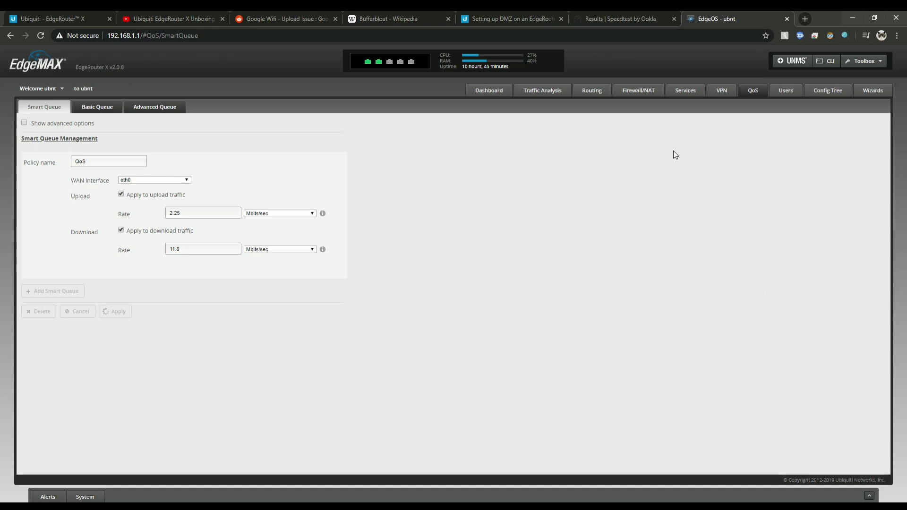
{"action": "left_click", "coordinate": [115, 311]}
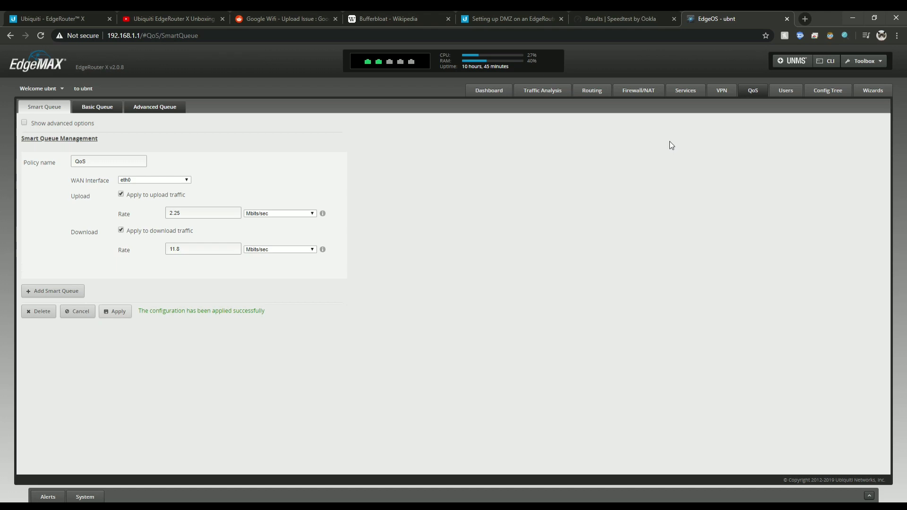
{"action": "mouse_move", "coordinate": [645, 93]}
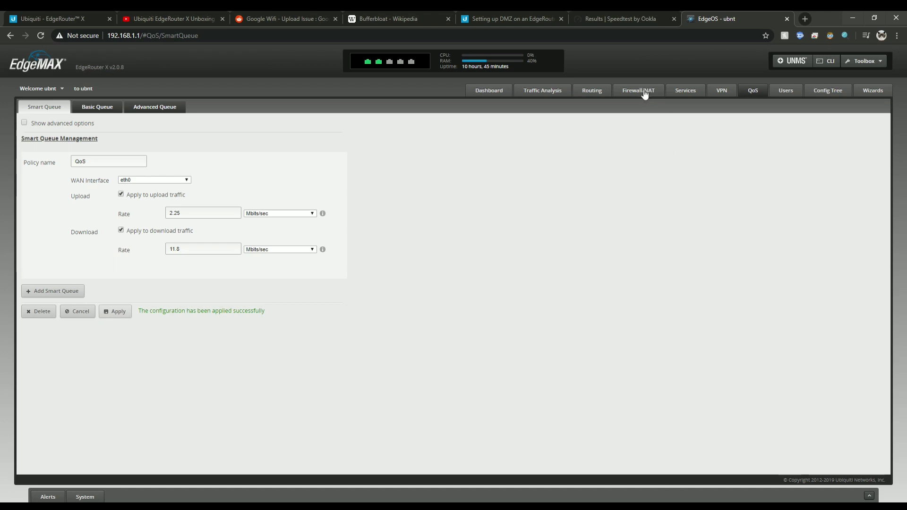
{"action": "mouse_move", "coordinate": [647, 97]}
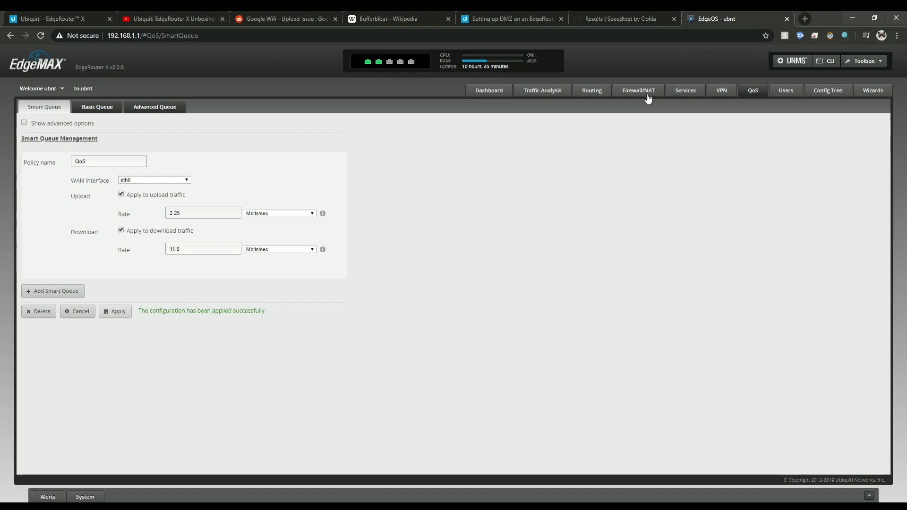
{"action": "mouse_move", "coordinate": [649, 97]}
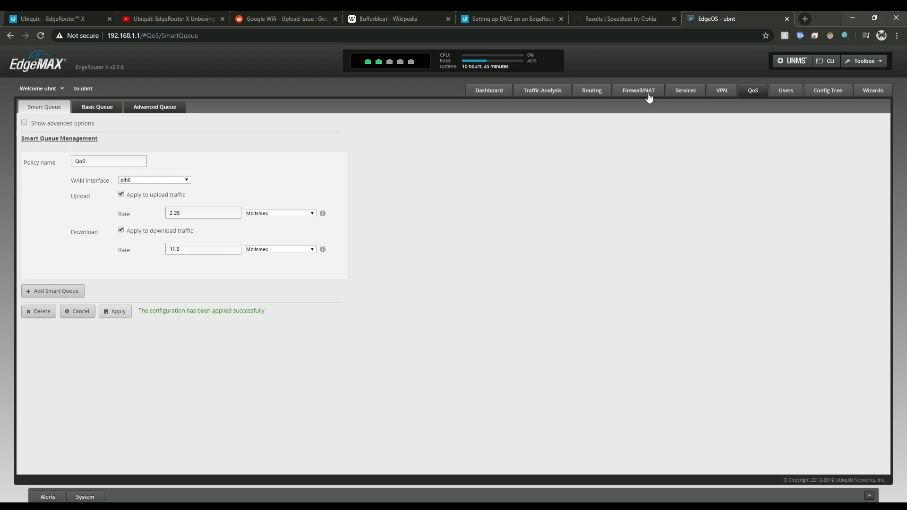
{"action": "mouse_move", "coordinate": [652, 107]}
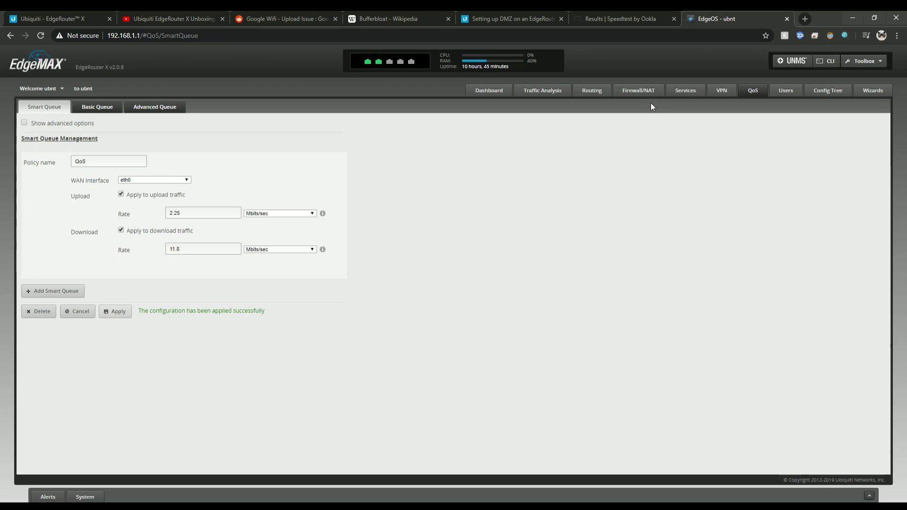
{"action": "mouse_move", "coordinate": [644, 93]}
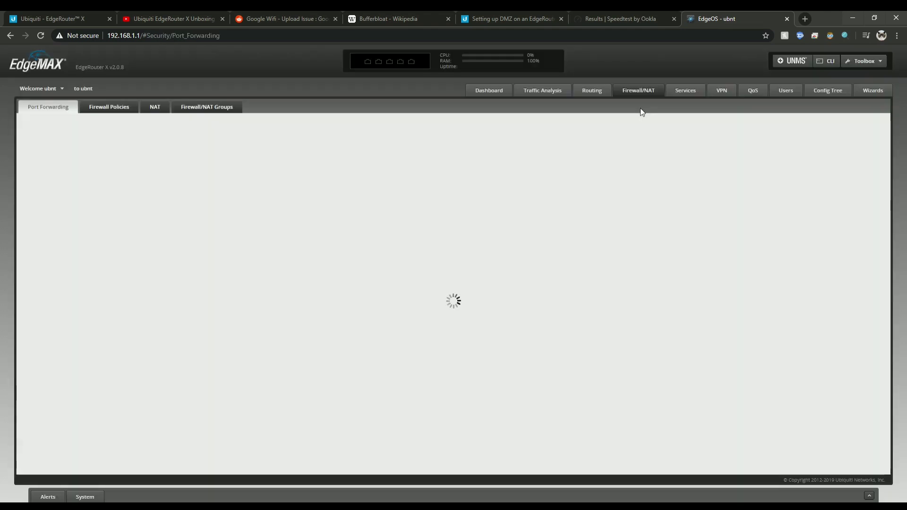
- In the NAT rules list, open the actions menu for the DMZ rule to 192.168.1.38
{"action": "left_click", "coordinate": [154, 108]}
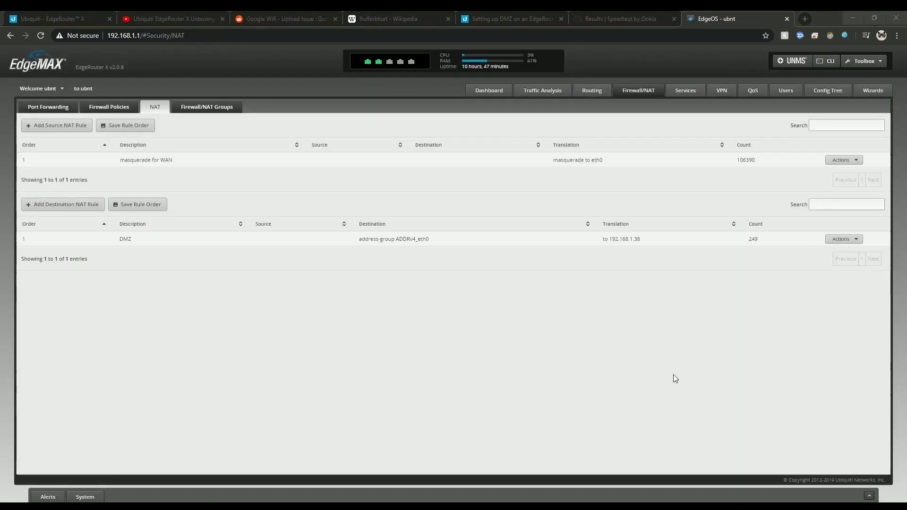
{"action": "mouse_move", "coordinate": [670, 347]}
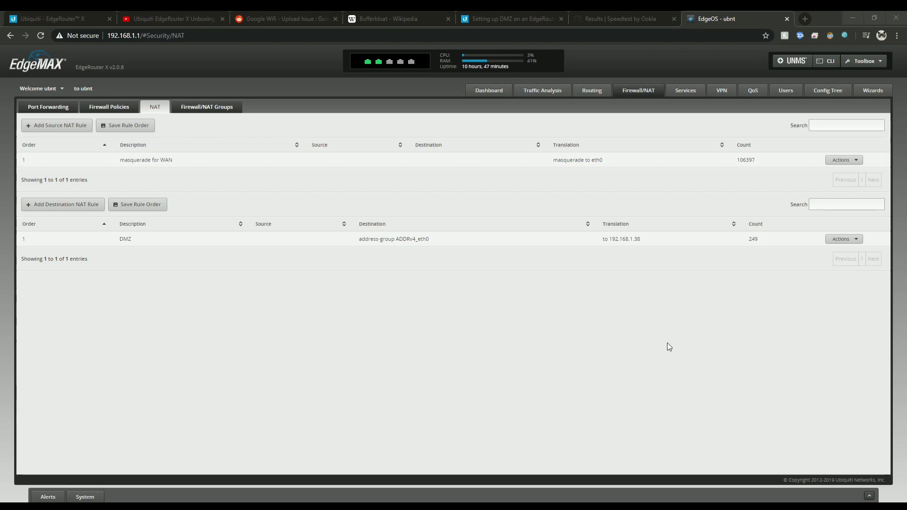
{"action": "mouse_move", "coordinate": [410, 276]}
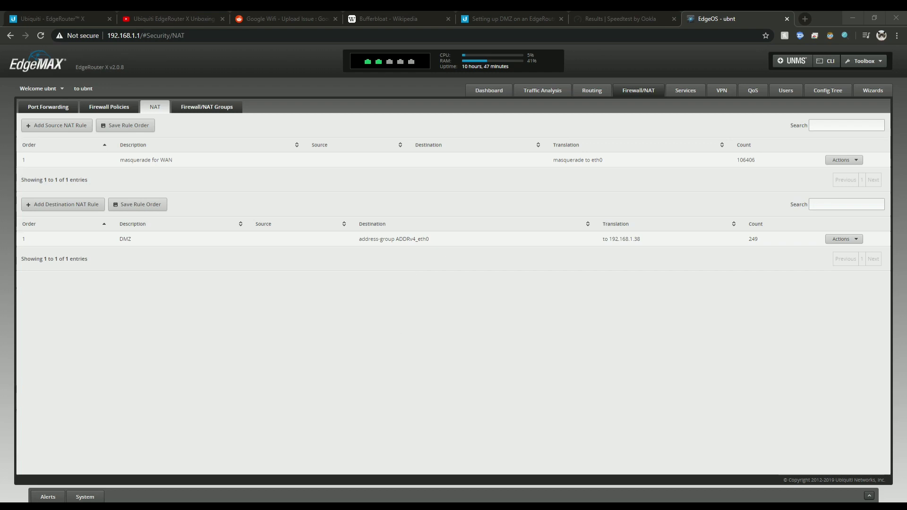
{"action": "mouse_move", "coordinate": [845, 323]}
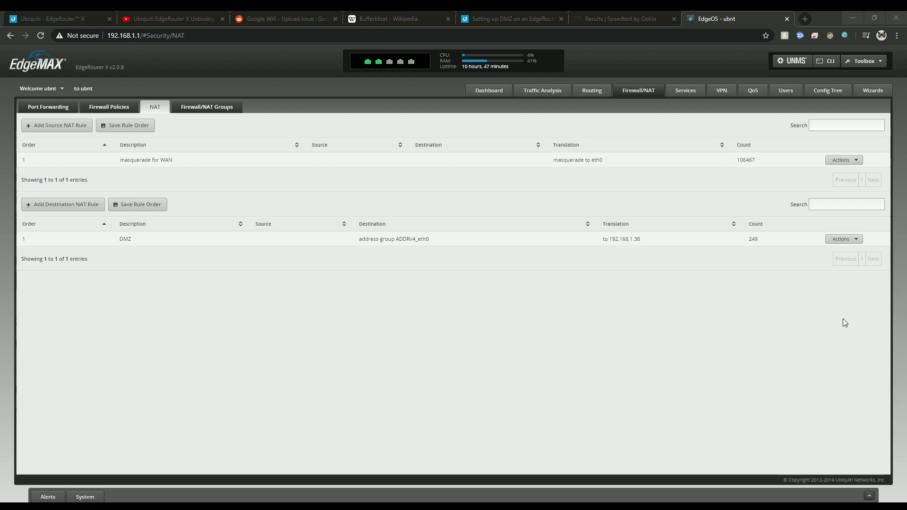
{"action": "mouse_move", "coordinate": [814, 306]}
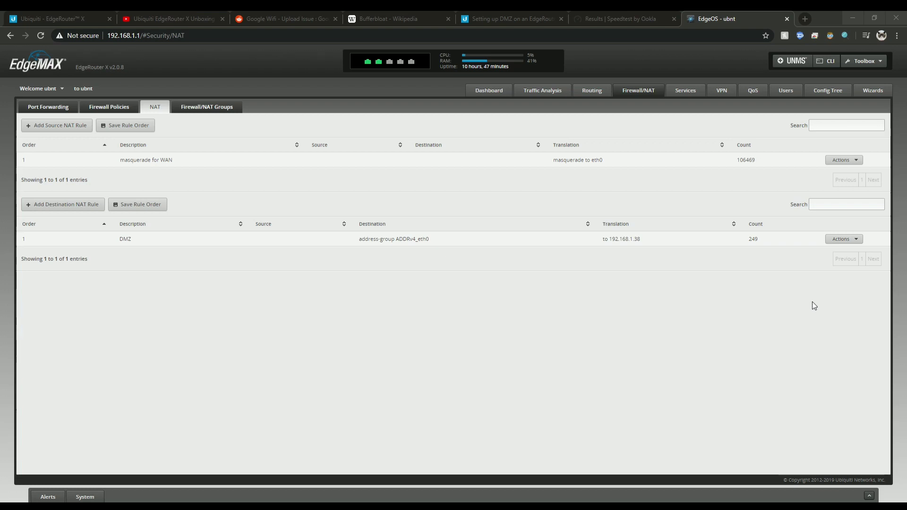
{"action": "mouse_move", "coordinate": [486, 376]}
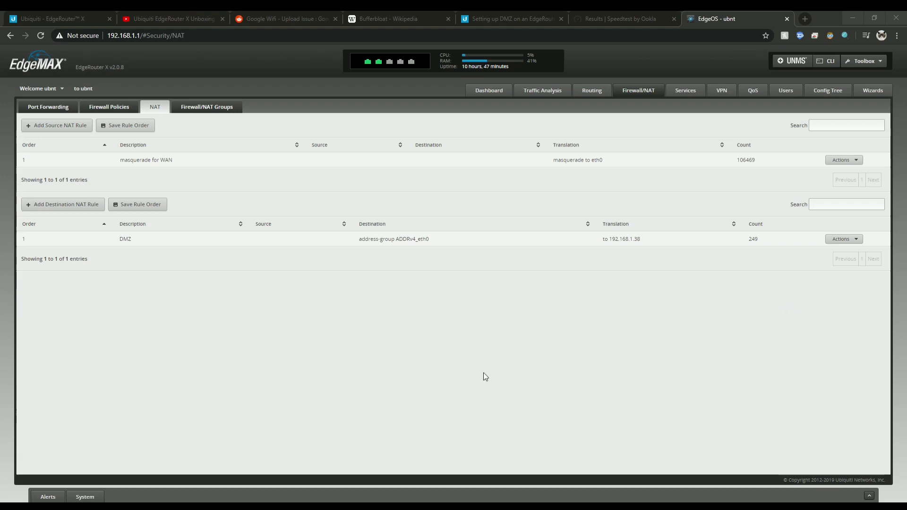
{"action": "mouse_move", "coordinate": [150, 119]}
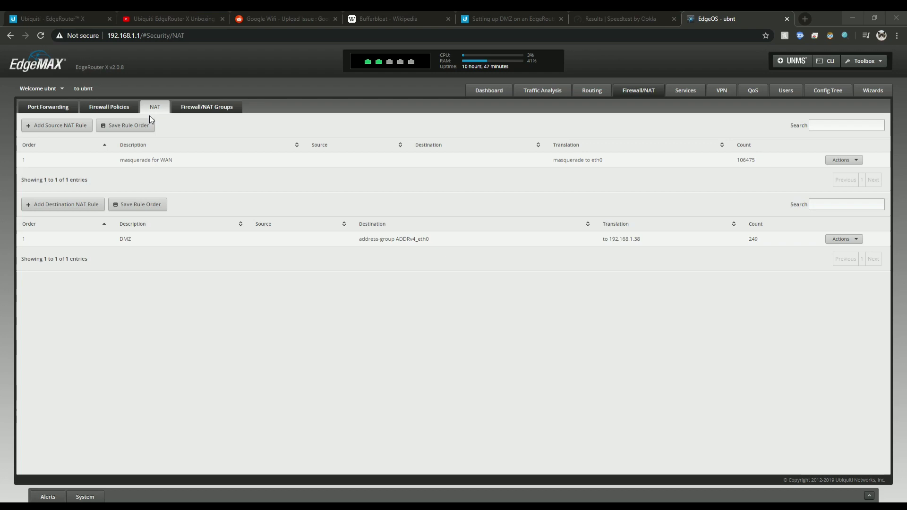
{"action": "mouse_move", "coordinate": [62, 204]}
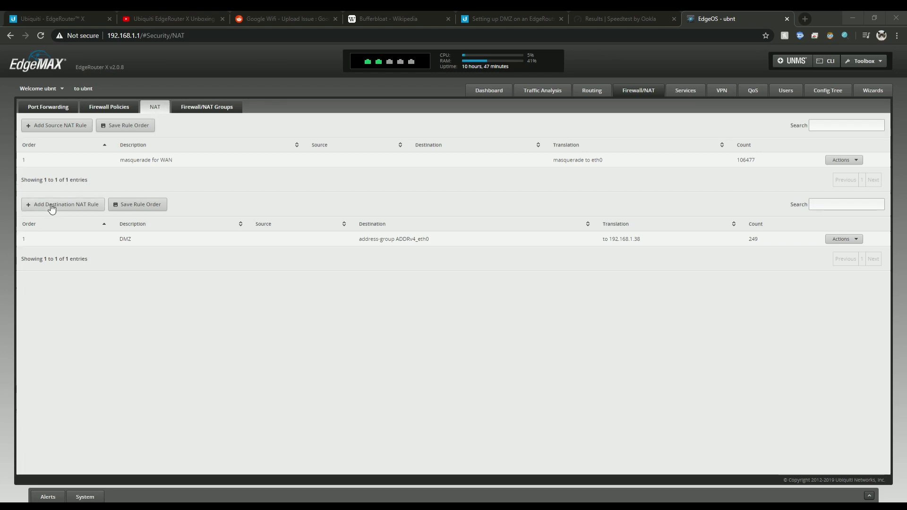
{"action": "mouse_move", "coordinate": [47, 210]}
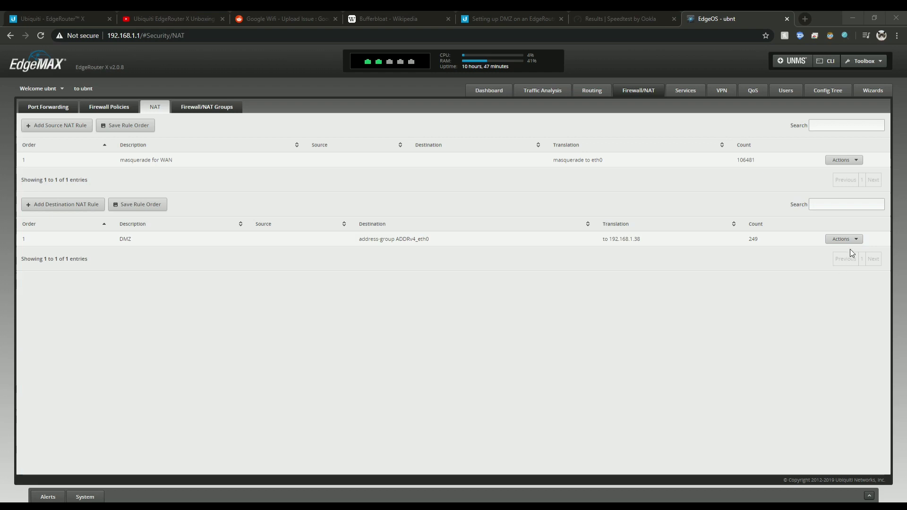
{"action": "left_click", "coordinate": [844, 239]}
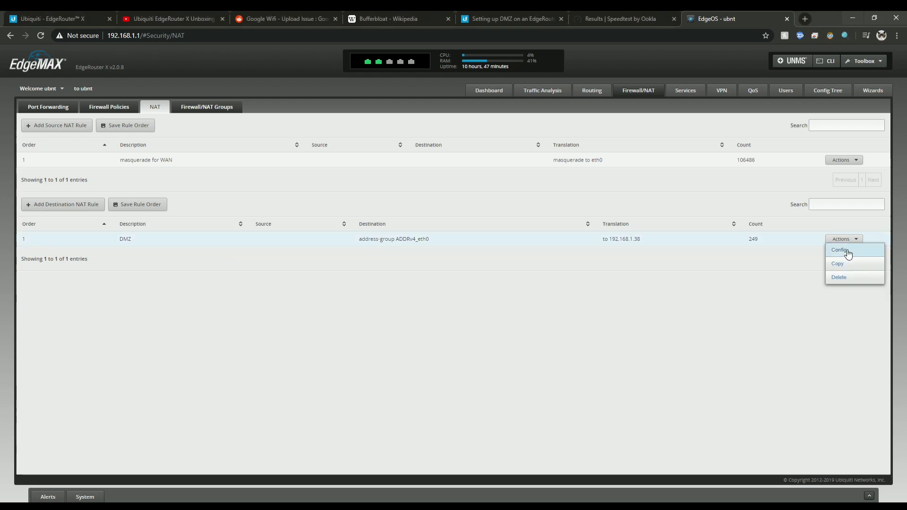
- Review the DMZ rule's eth0, all-protocols translation to 192.168.1.38, then view the community DMZ guide
{"action": "left_click", "coordinate": [839, 250]}
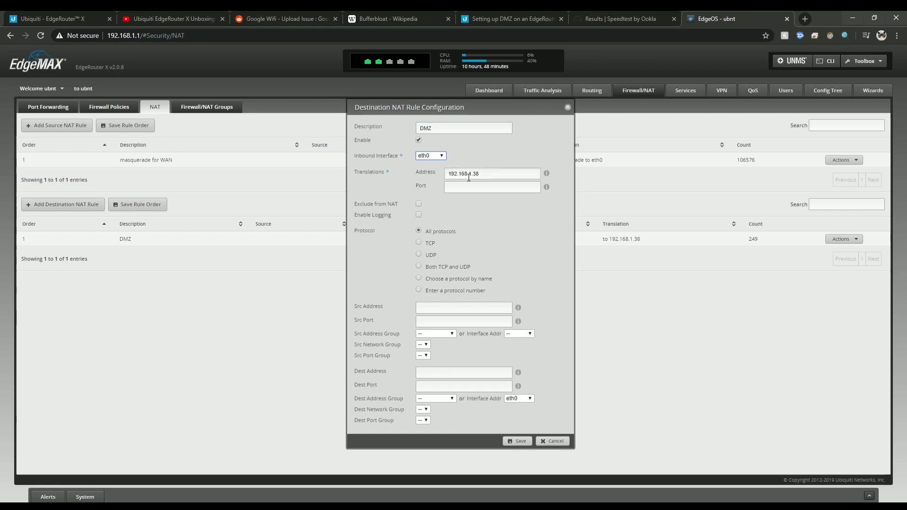
{"action": "triple_click", "coordinate": [492, 173]}
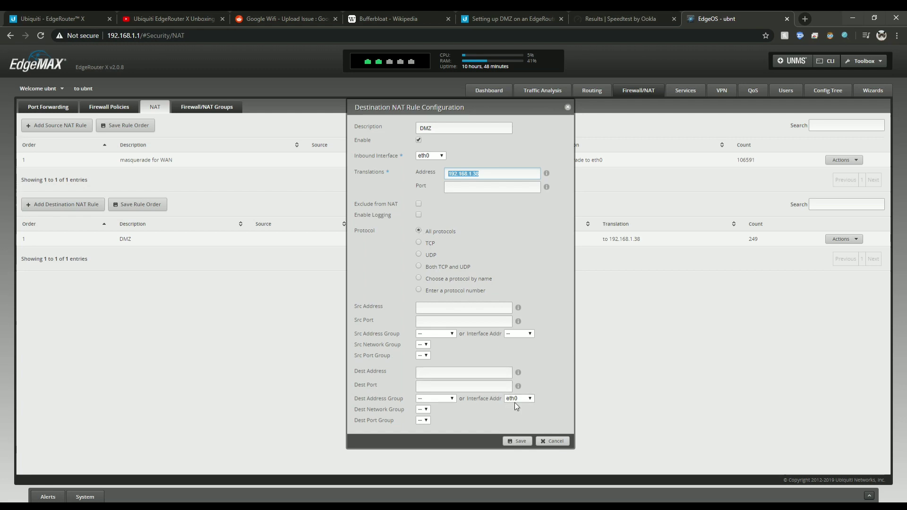
{"action": "mouse_move", "coordinate": [538, 403]}
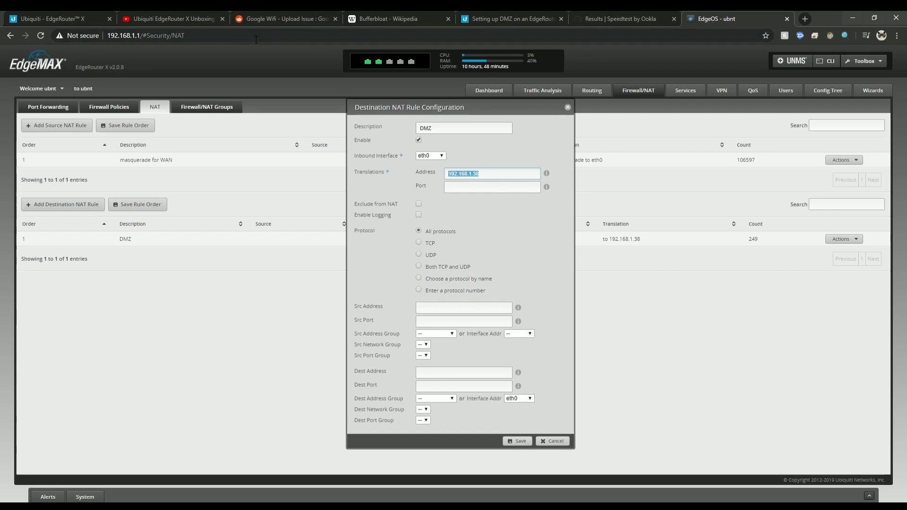
{"action": "left_click", "coordinate": [512, 19]}
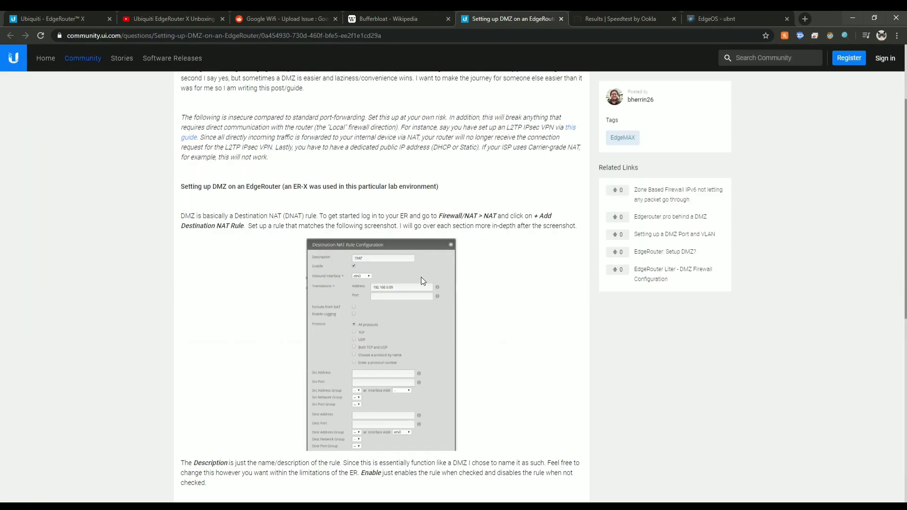
- Skim the 'Setting up DMZ on an EdgeRouter' guide intro, then return to EdgeOS
{"action": "scroll", "scroll_direction": "down", "scroll_amount": 3}
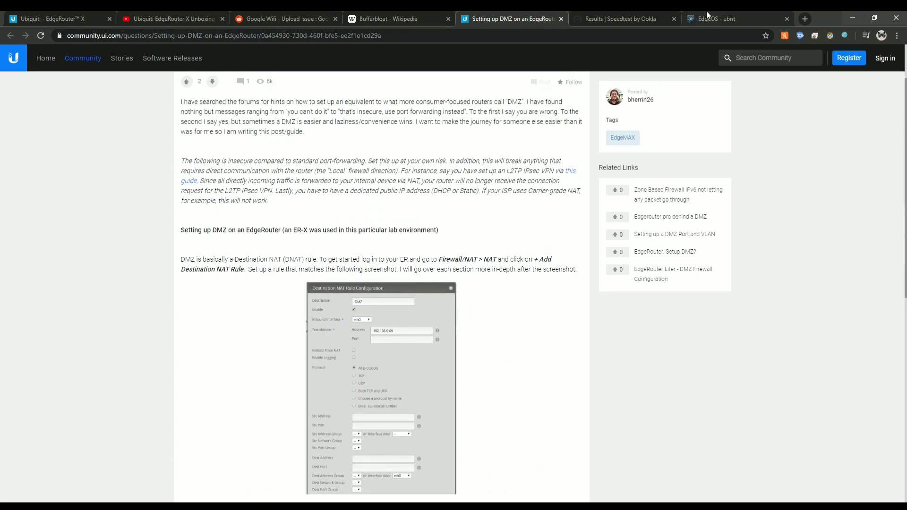
{"action": "left_click", "coordinate": [717, 19]}
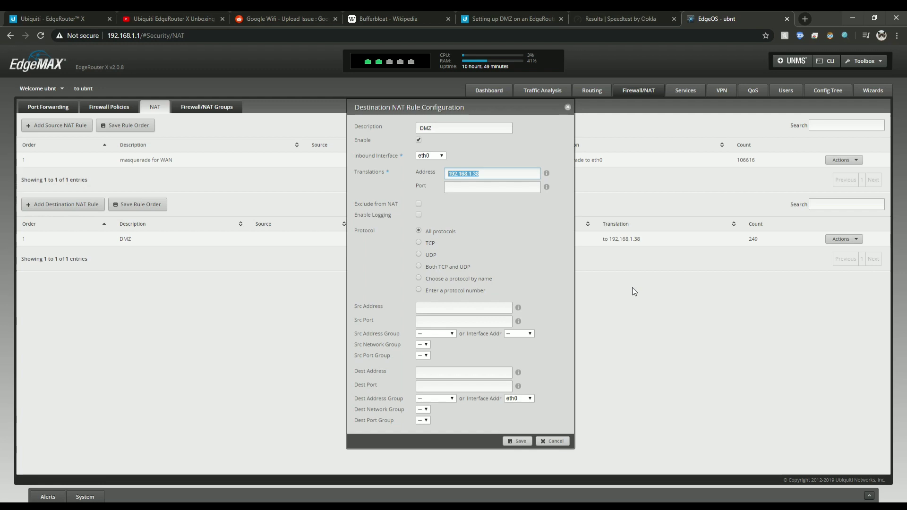
{"action": "mouse_move", "coordinate": [573, 315]}
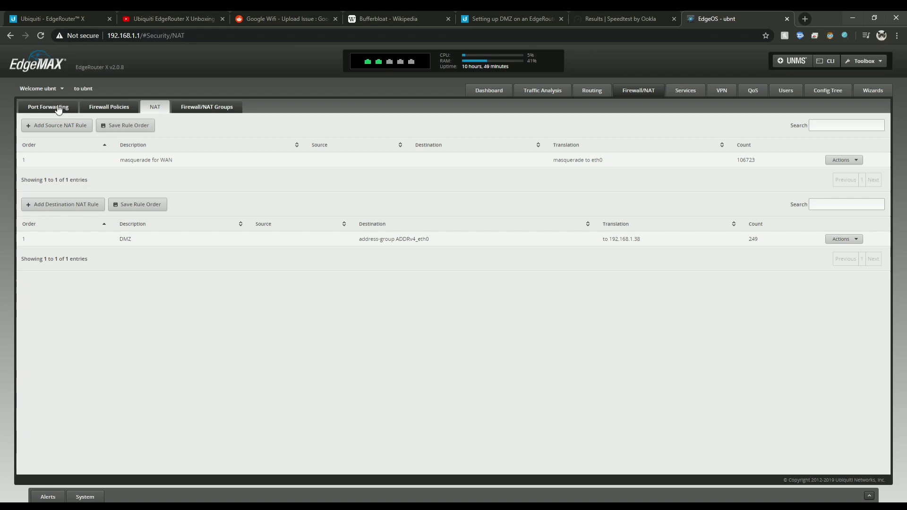
{"action": "mouse_move", "coordinate": [58, 110]}
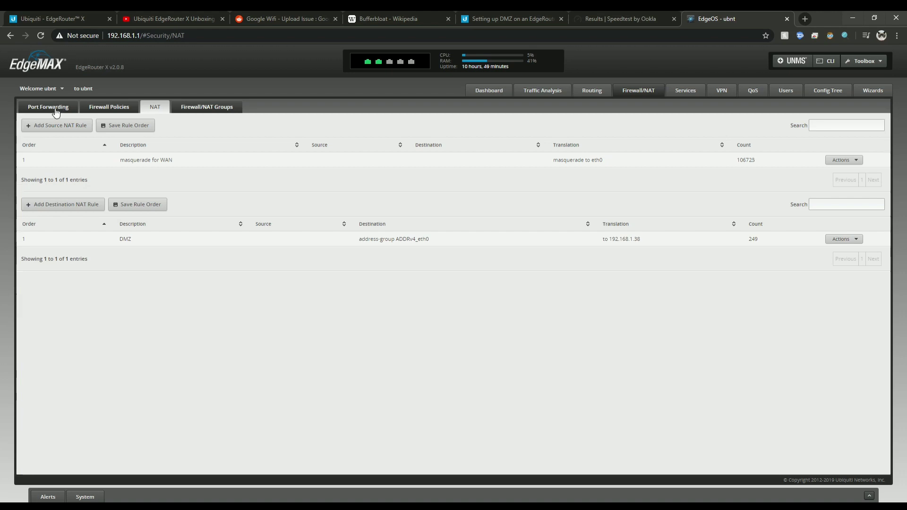
- Switch to the Port Forwarding page showing the All Ports rule
{"action": "left_click", "coordinate": [49, 106]}
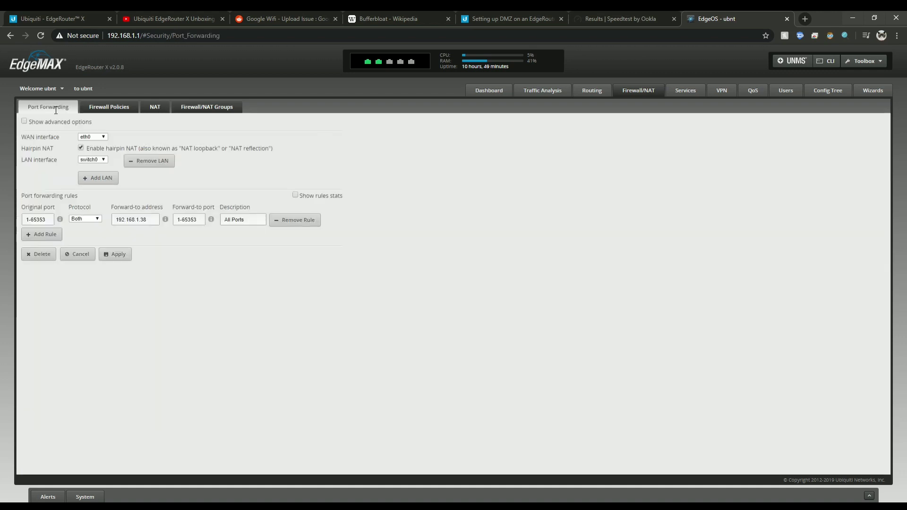
{"action": "triple_click", "coordinate": [37, 219]}
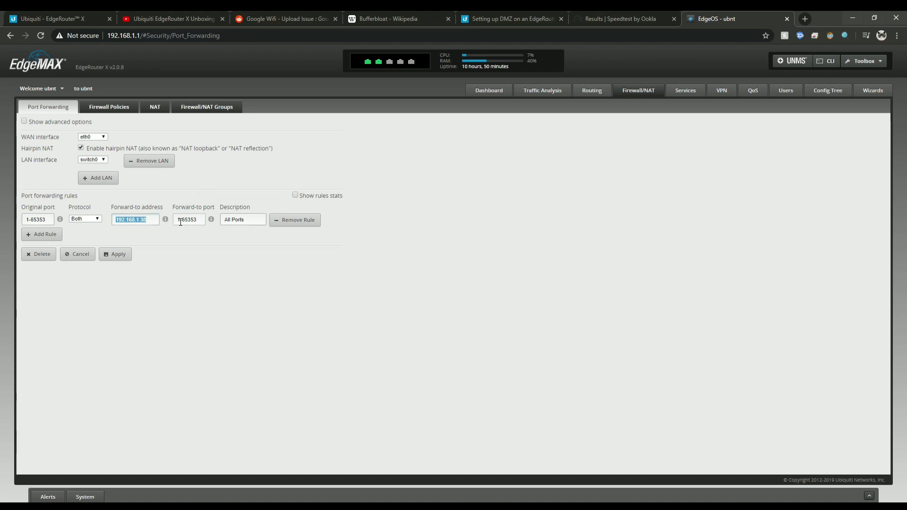
{"action": "left_click", "coordinate": [188, 219]}
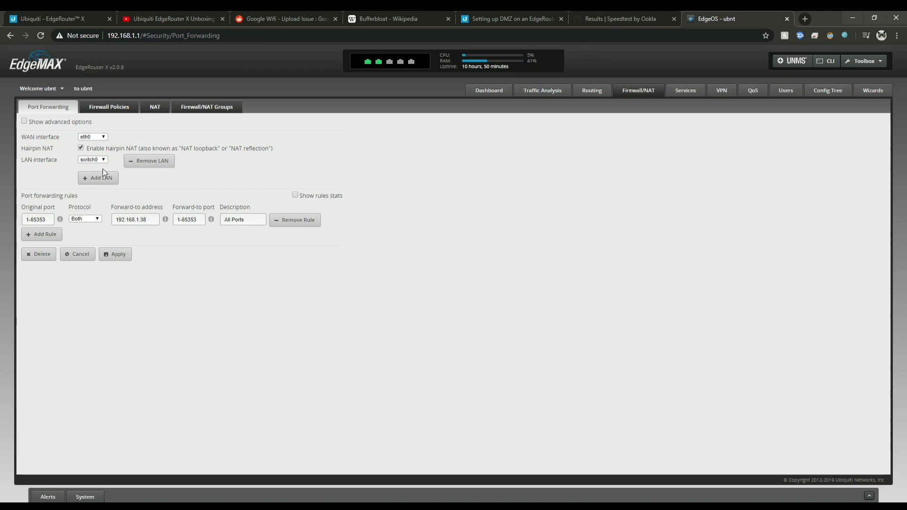
{"action": "mouse_move", "coordinate": [99, 173]}
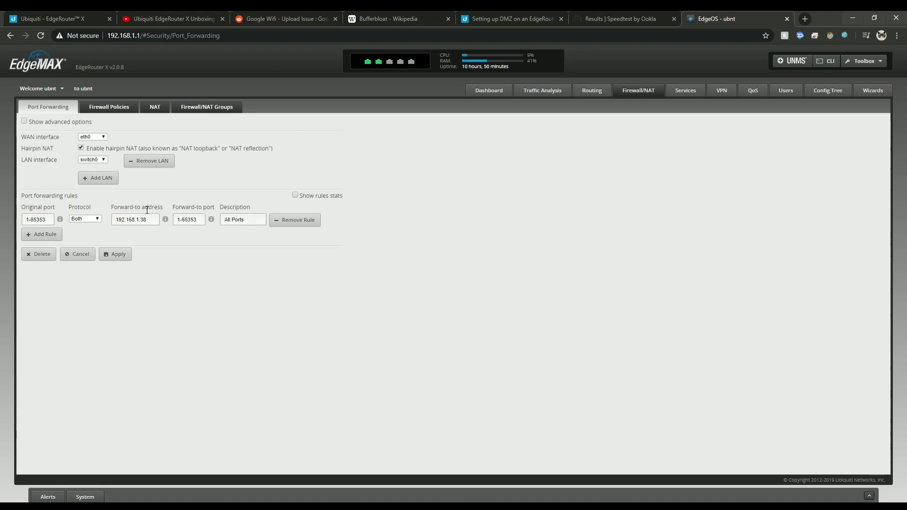
{"action": "left_click", "coordinate": [154, 107]}
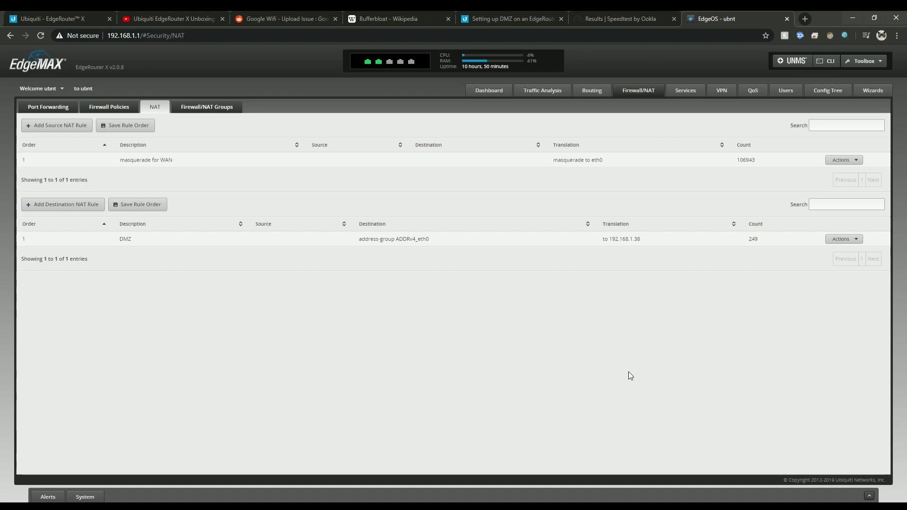
{"action": "mouse_move", "coordinate": [644, 379]}
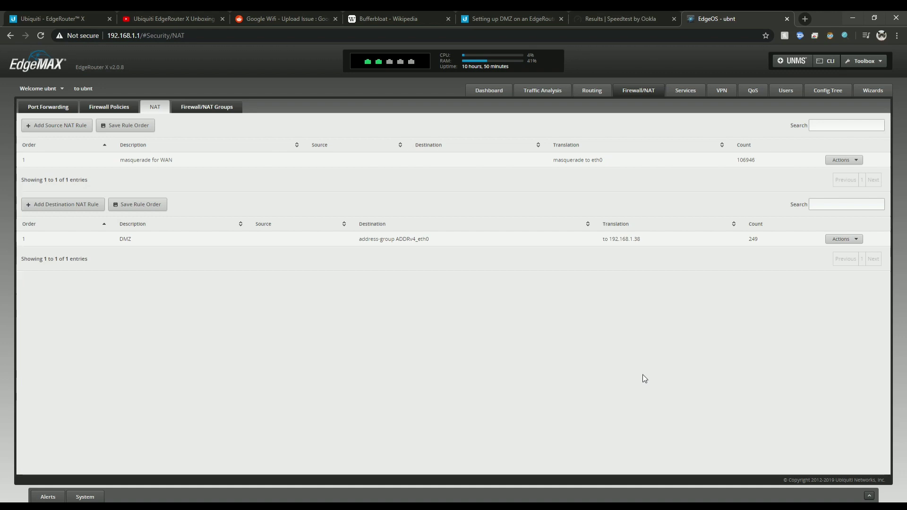
{"action": "mouse_move", "coordinate": [623, 289]}
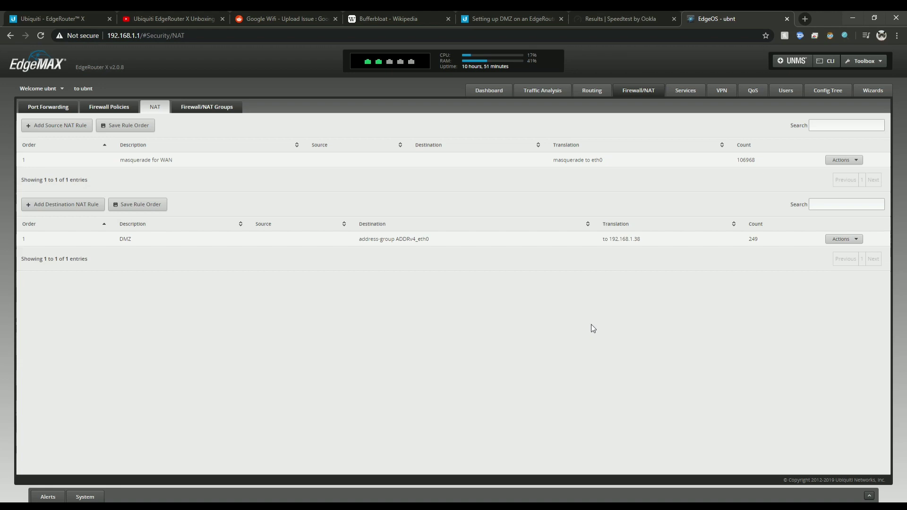
{"action": "mouse_move", "coordinate": [672, 297]}
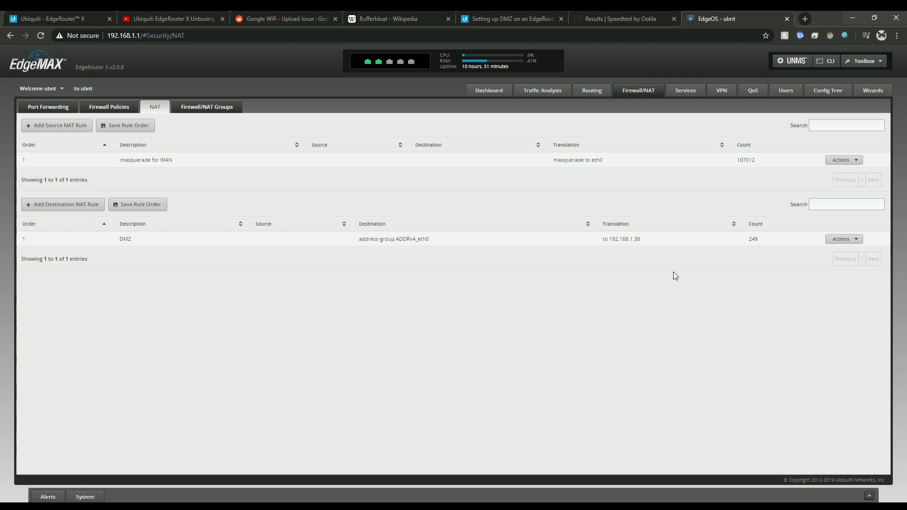
{"action": "mouse_move", "coordinate": [670, 271]}
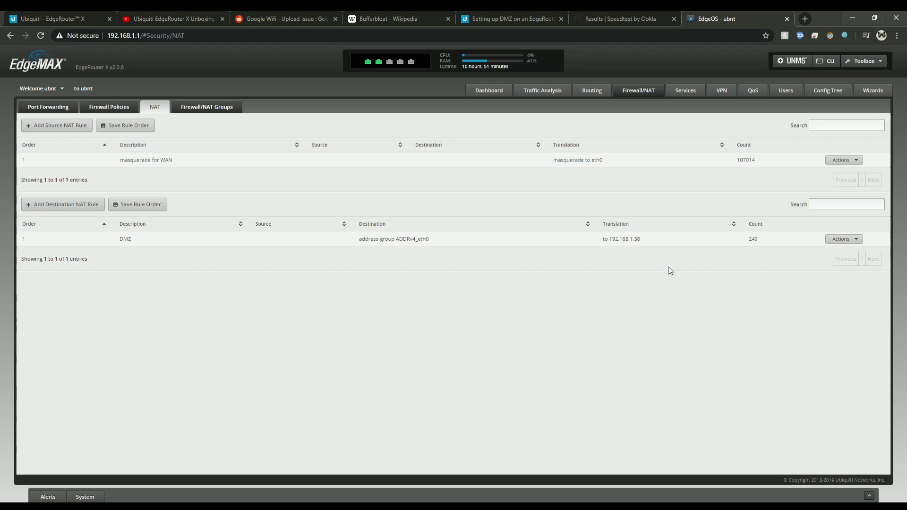